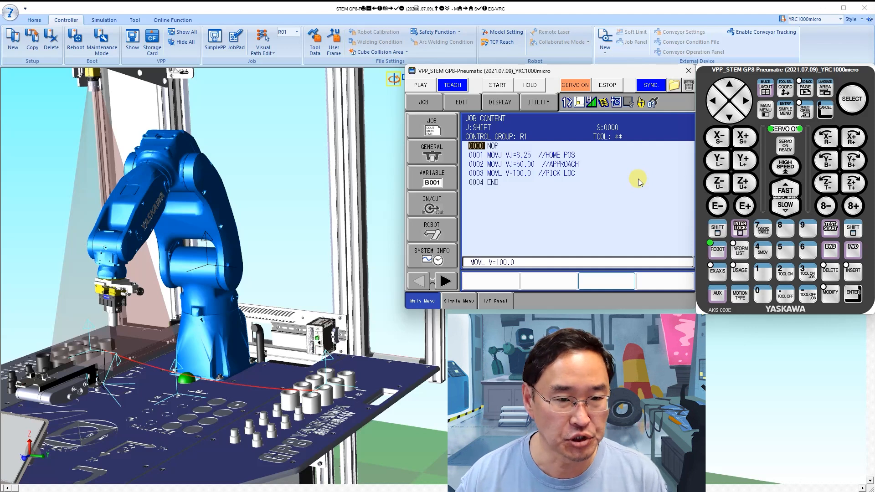
mouse_move(321, 405)
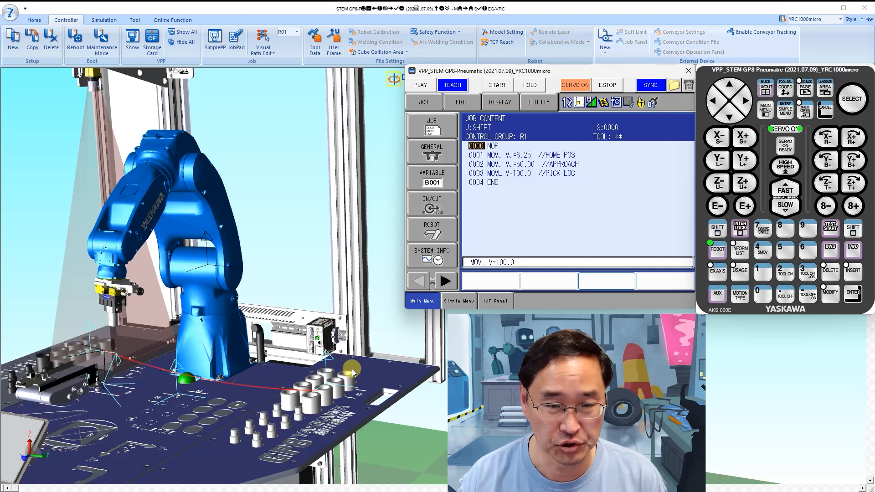
mouse_move(694, 145)
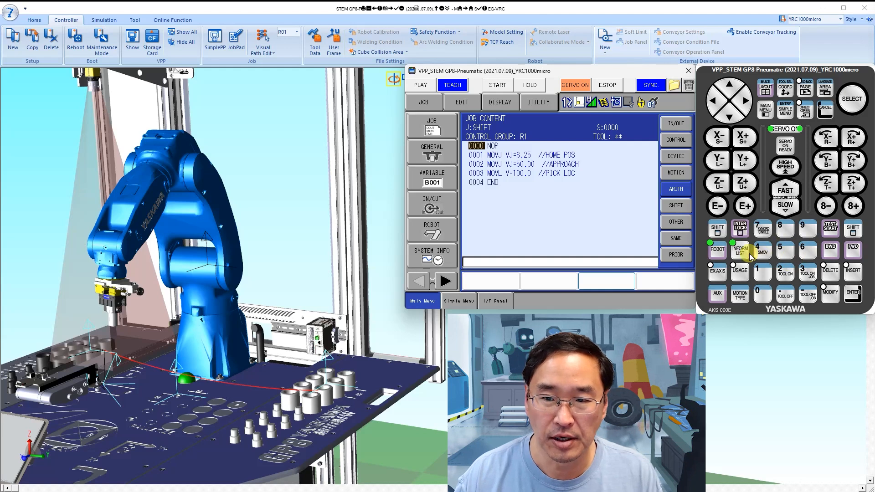
- Insert SFTOF after NOP on line 1, then CLEAR B000 2 on line 2
left_click(675, 206)
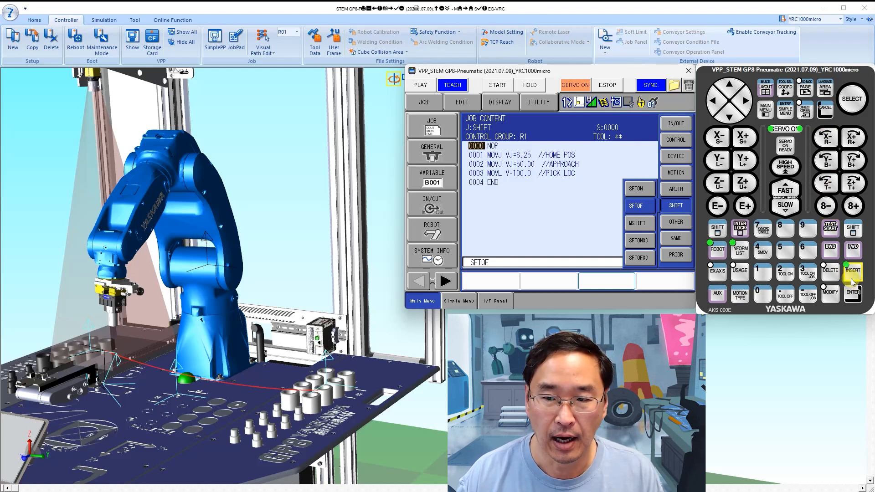
left_click(853, 270)
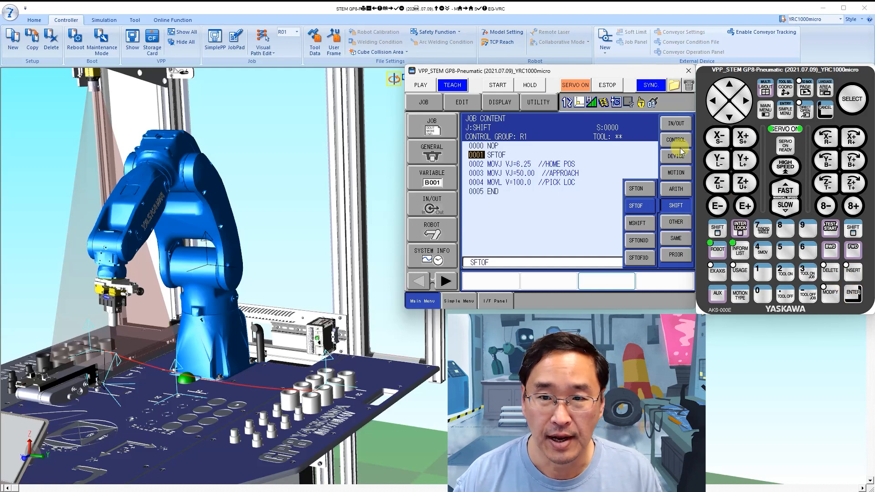
left_click(675, 189)
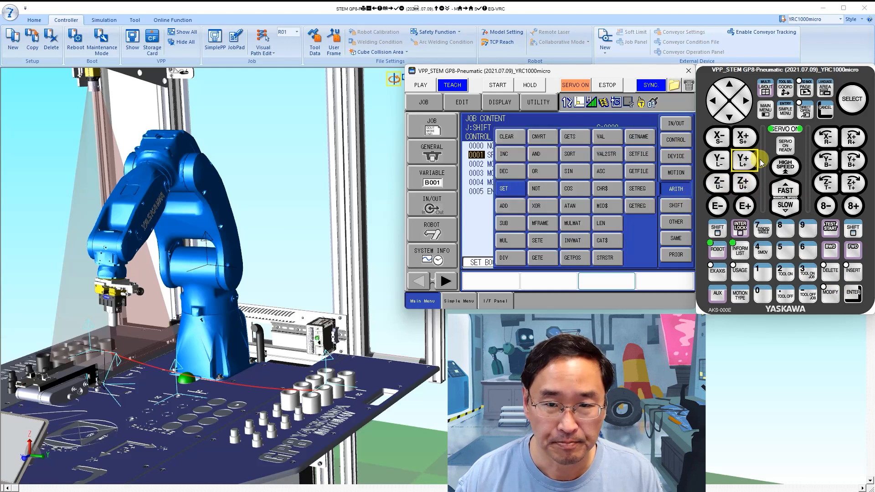
left_click(503, 153)
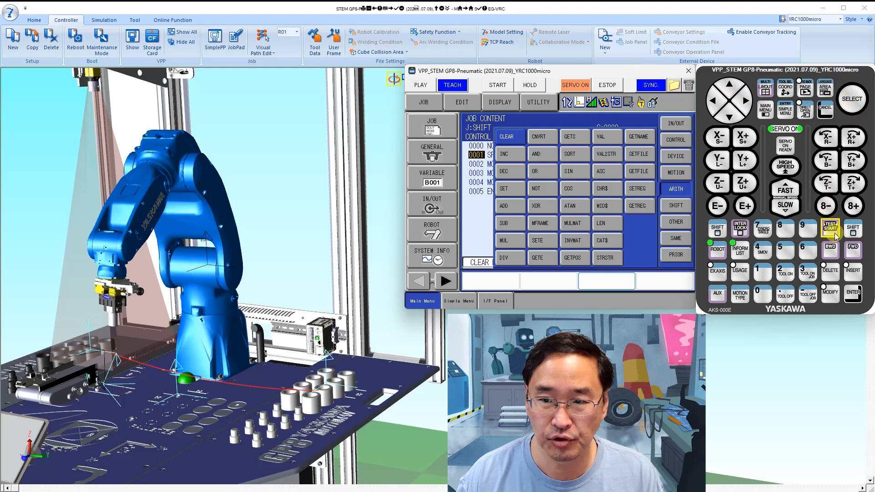
left_click(851, 99)
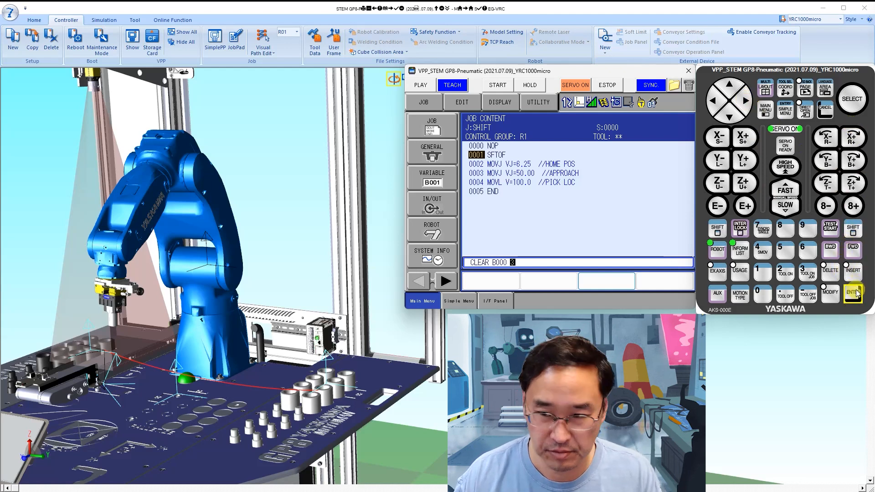
left_click(851, 99)
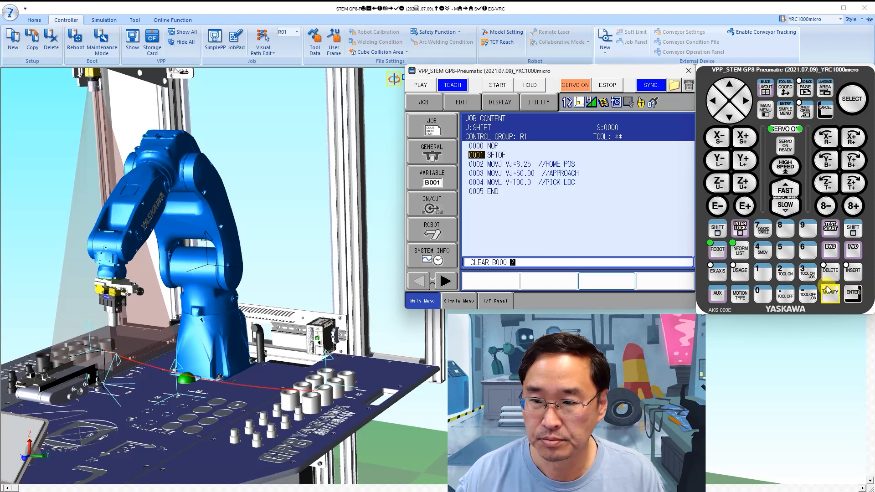
left_click(717, 249)
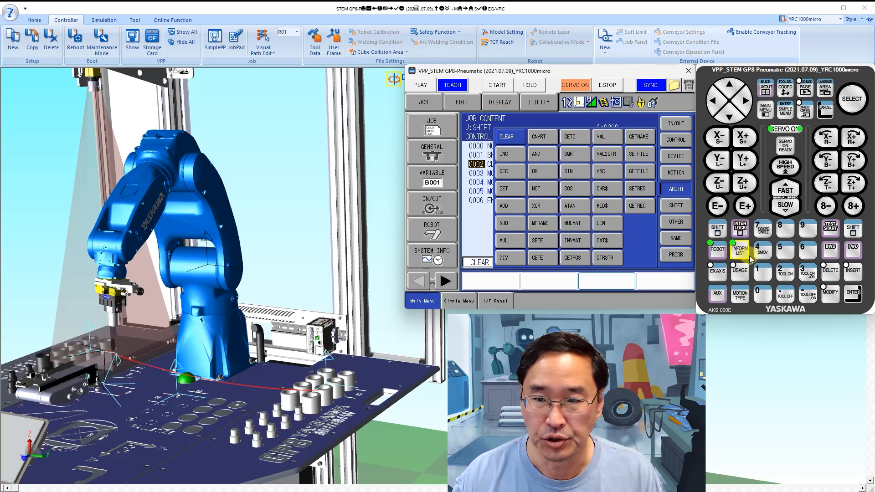
mouse_move(730, 100)
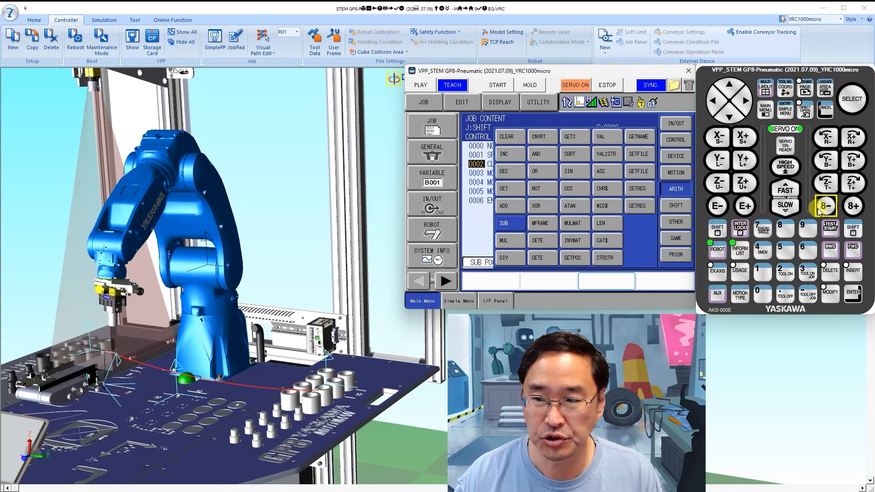
- Insert SUB P000 P000 as line 3, right after the CLEAR B000 2 line
left_click(850, 98)
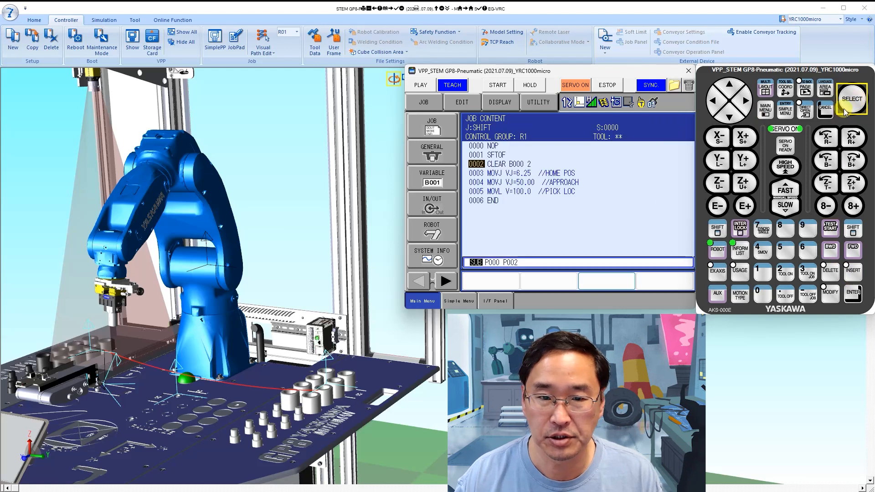
left_click(850, 99)
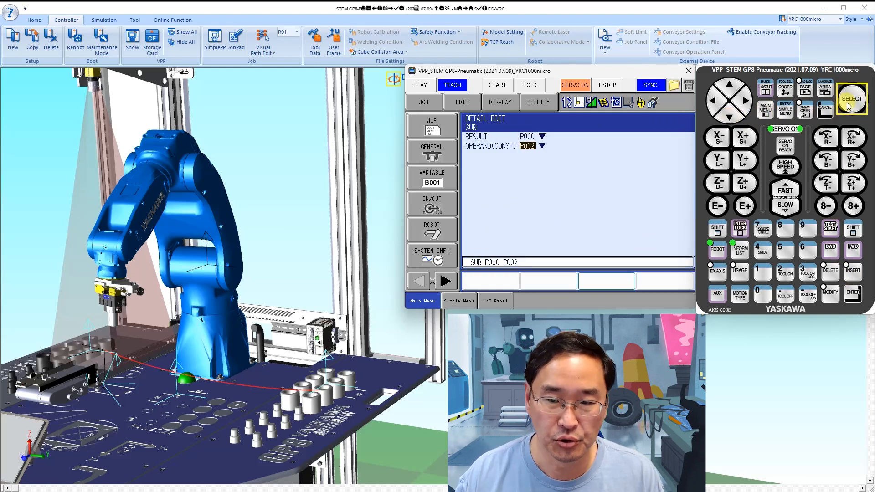
left_click(527, 146)
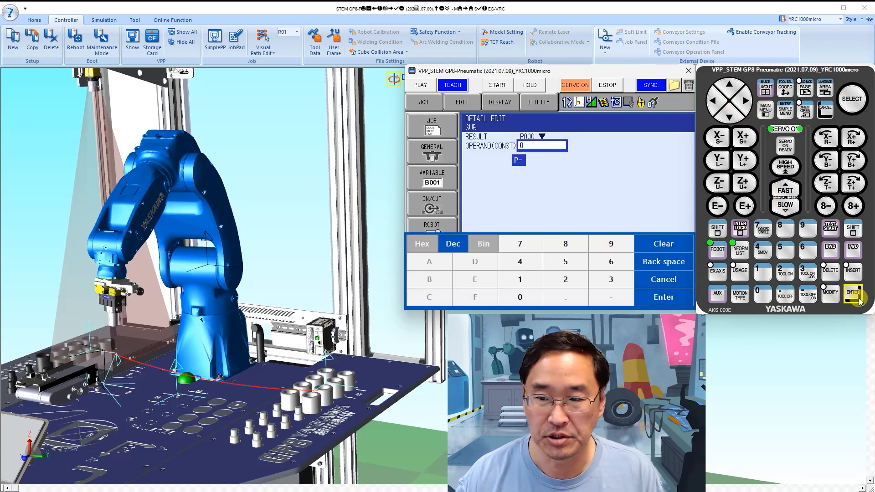
left_click(853, 291)
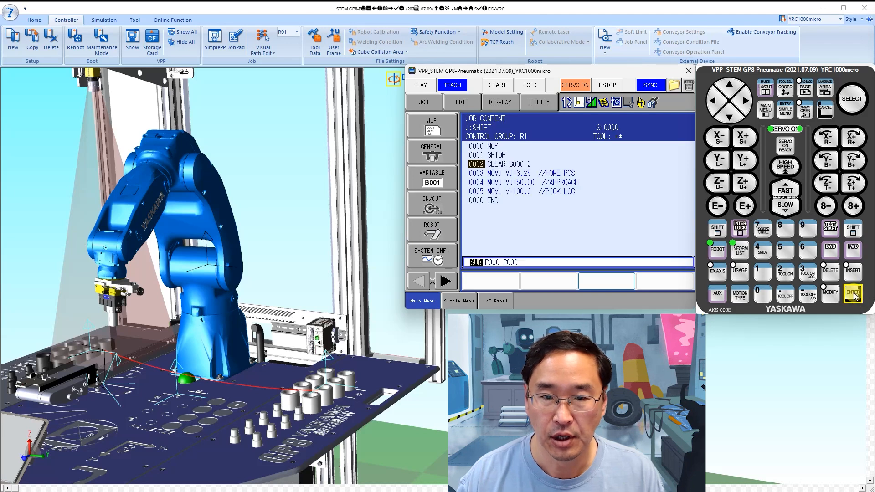
left_click(830, 271)
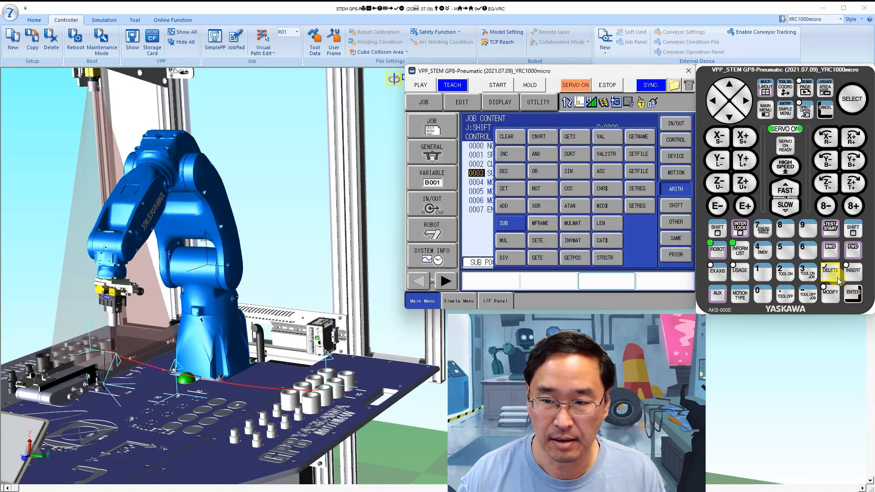
left_click(740, 249)
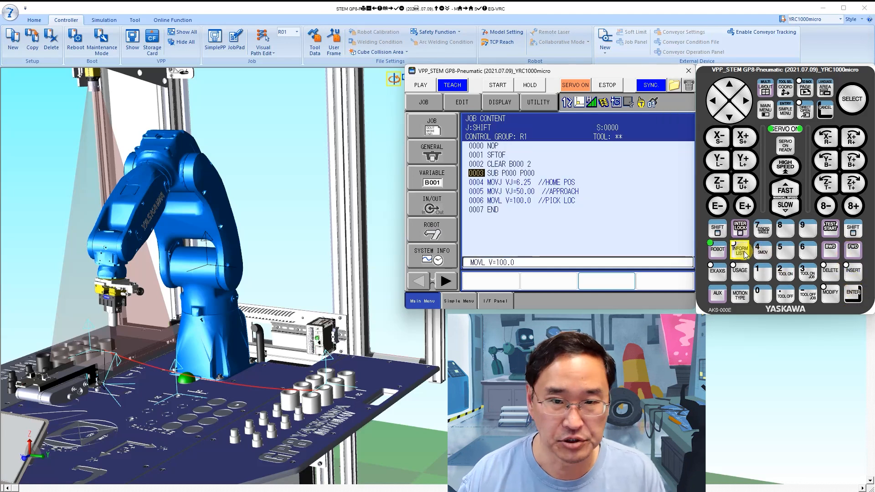
mouse_move(785, 249)
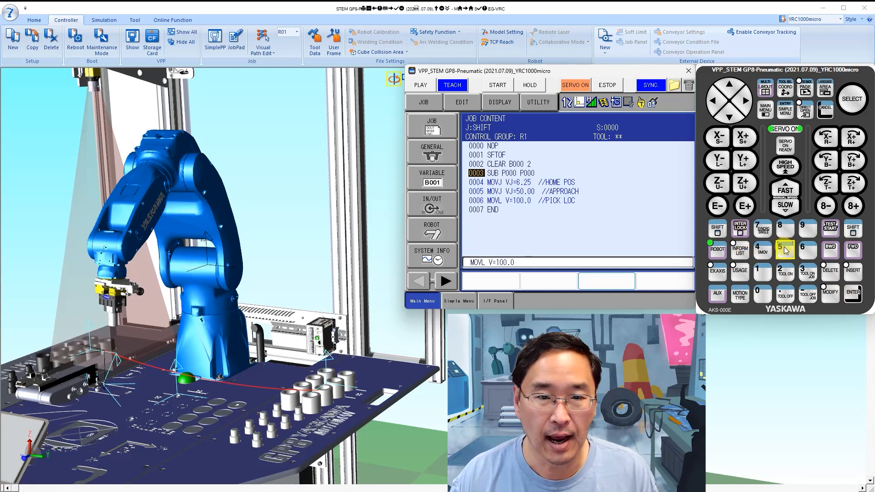
left_click(739, 250)
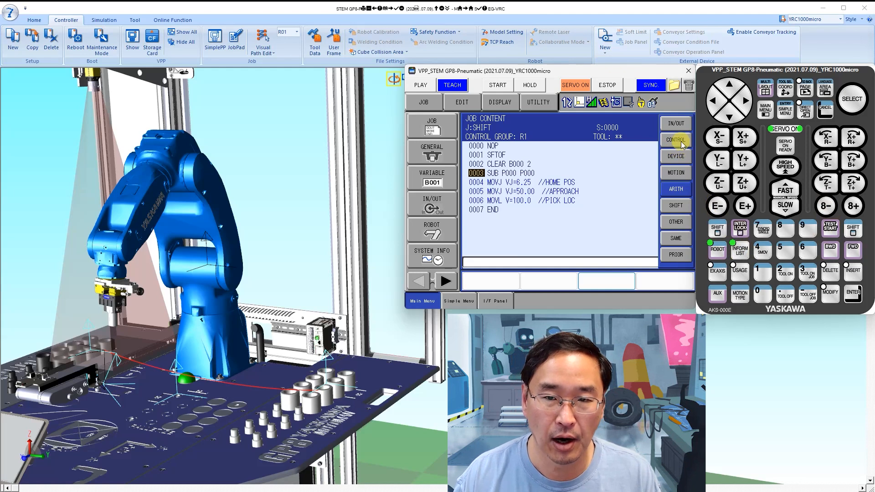
- Insert a *INNER label on line 4, after SUB P000 P000
left_click(675, 139)
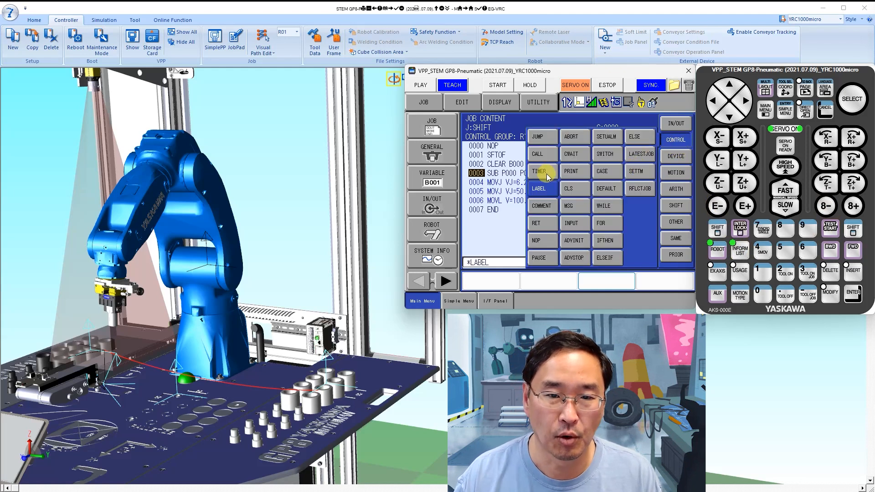
left_click(851, 99)
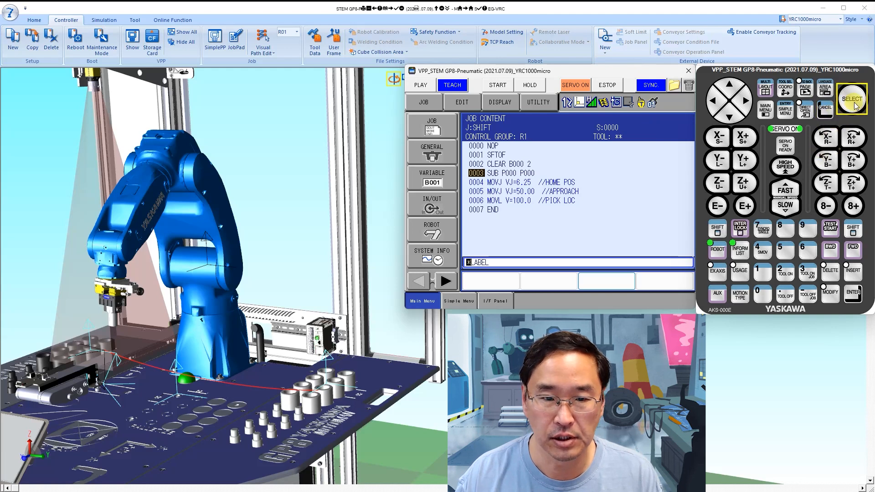
left_click(578, 262)
type("INNER")
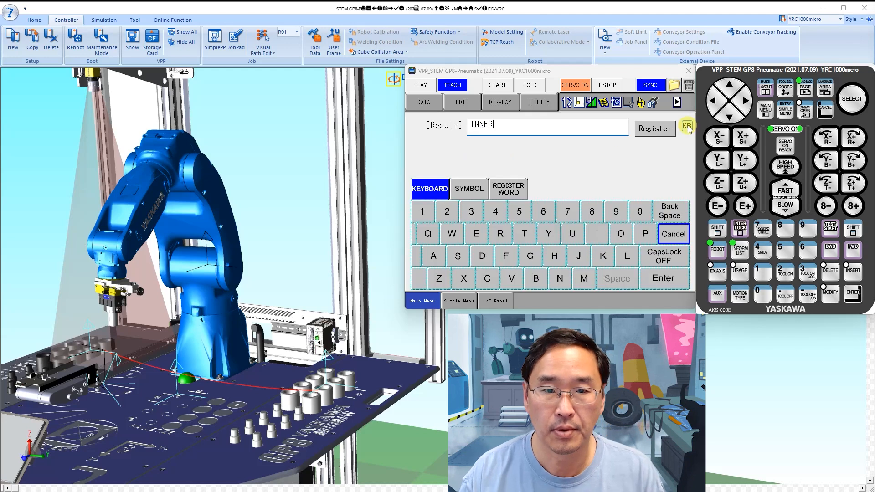
left_click(654, 128)
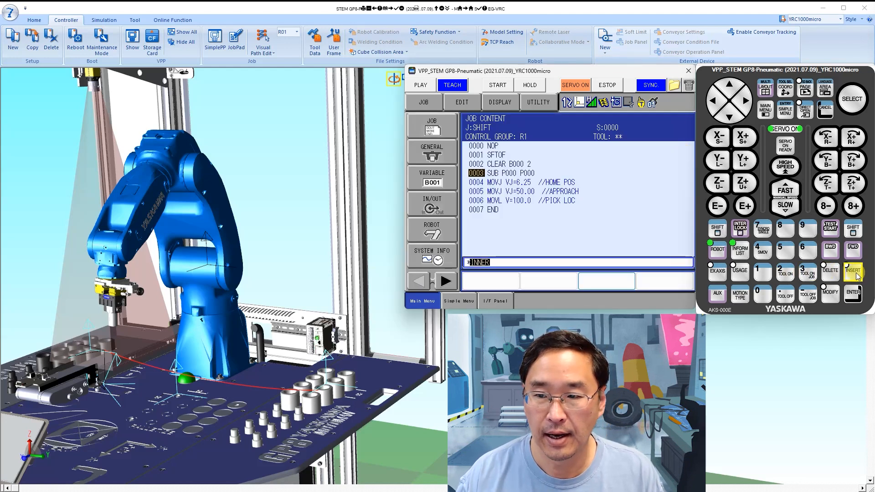
left_click(740, 250)
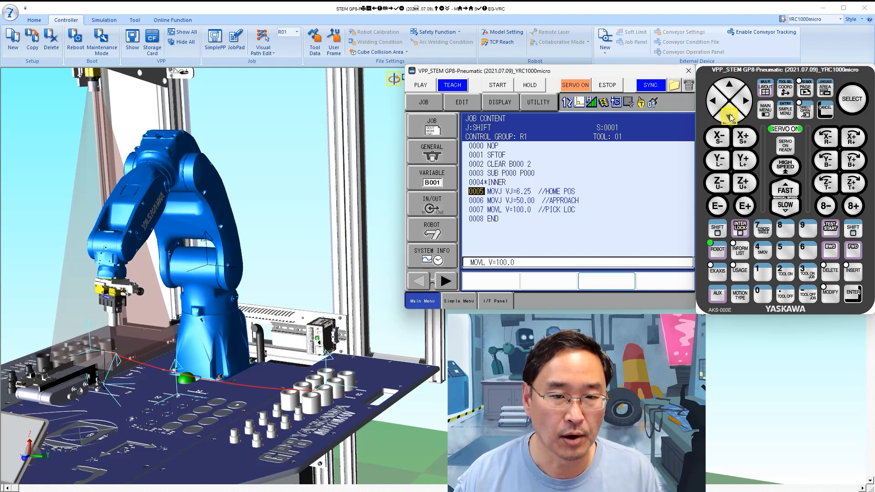
mouse_move(558, 192)
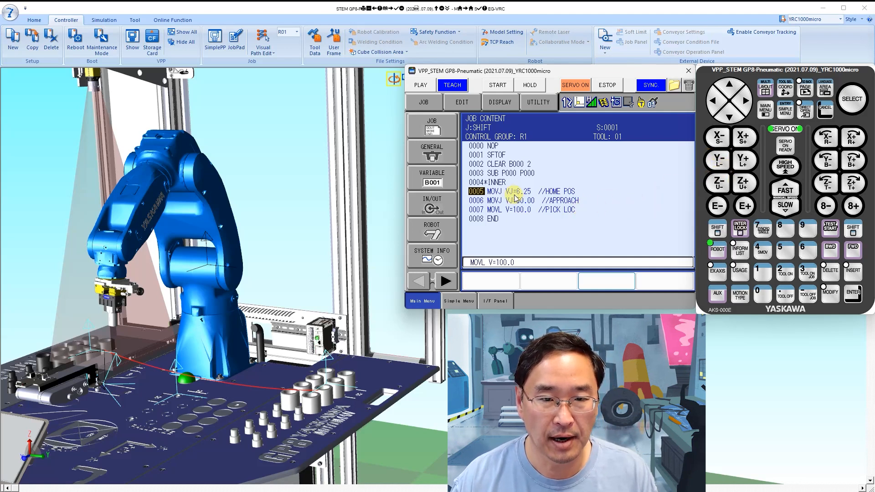
- Bring up the shift instructions to add SFTON P000 after the home move
left_click(432, 202)
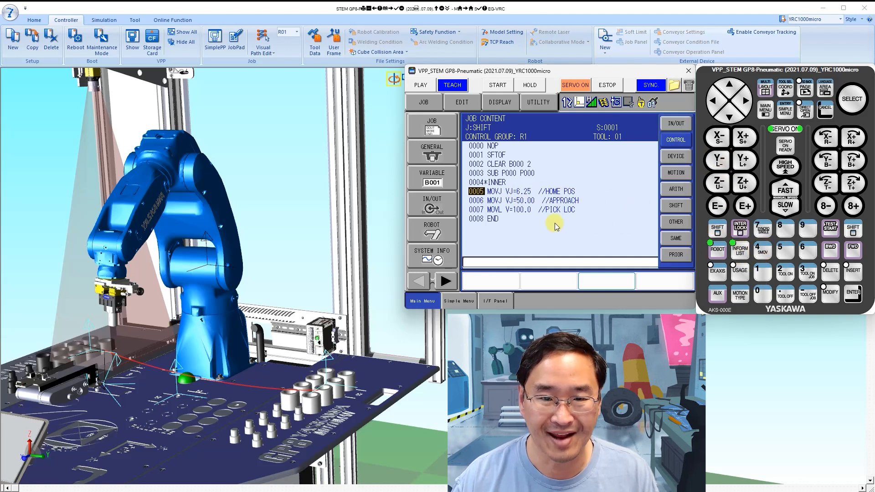
left_click(676, 205)
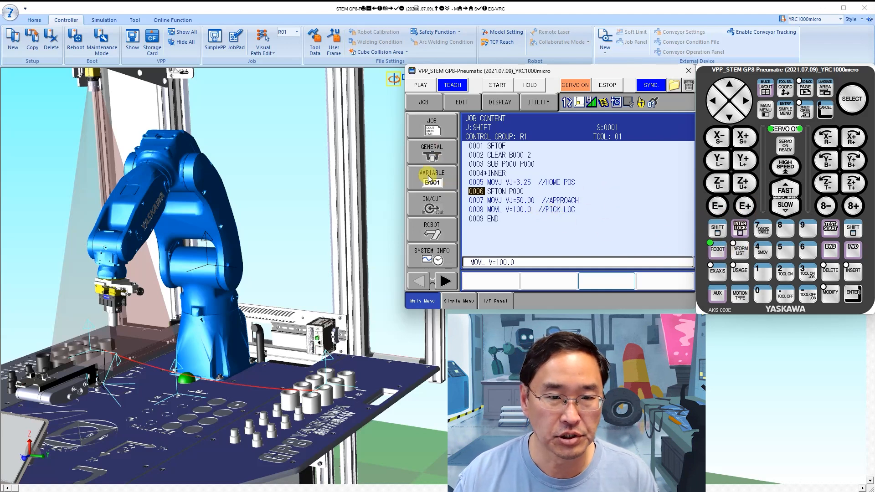
- Set P000's Y coordinate to 0 and return to the SHIFT job listing
left_click(430, 176)
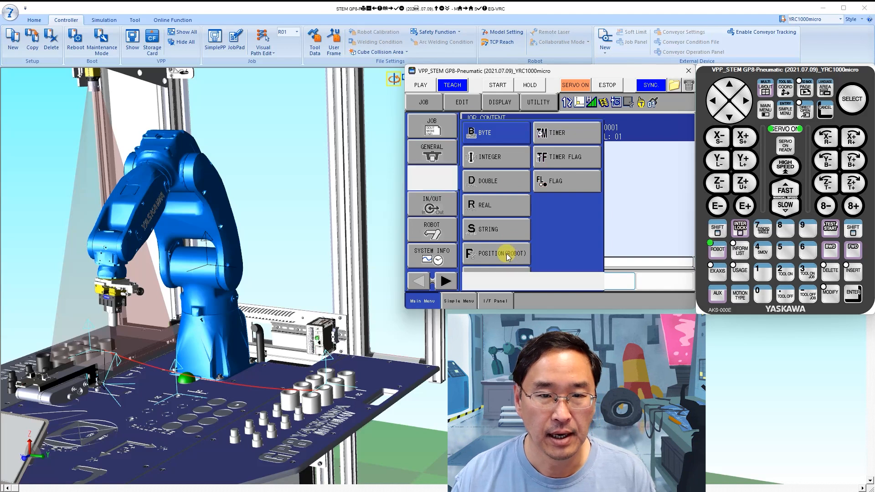
left_click(496, 253)
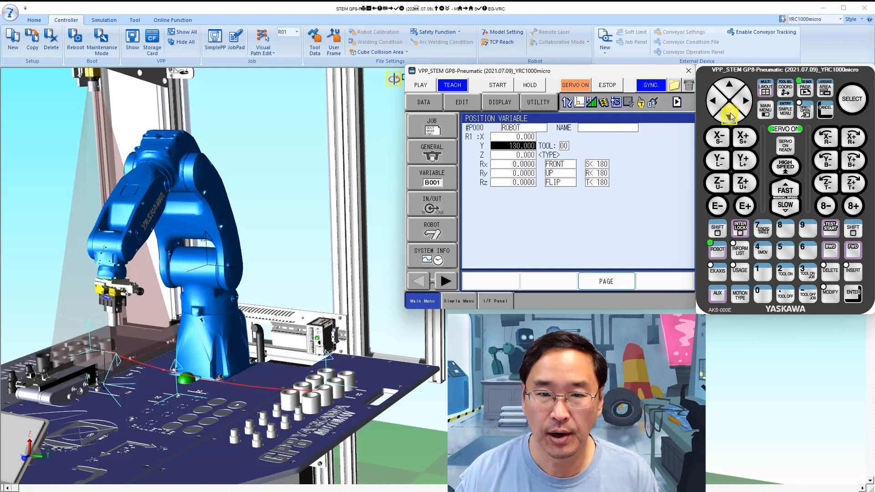
left_click(852, 100)
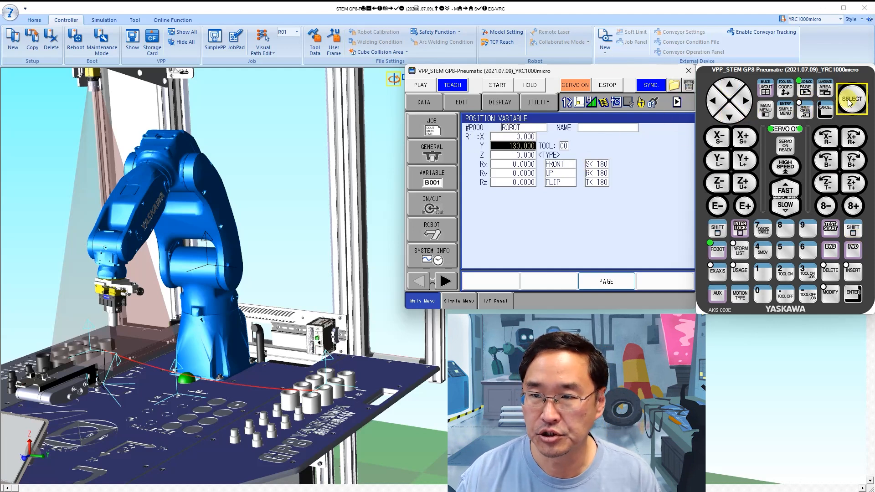
left_click(851, 99)
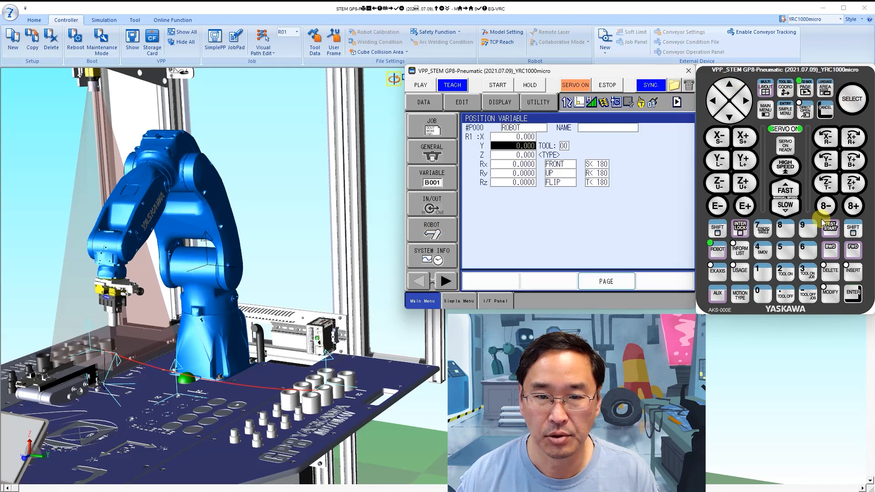
left_click(806, 88)
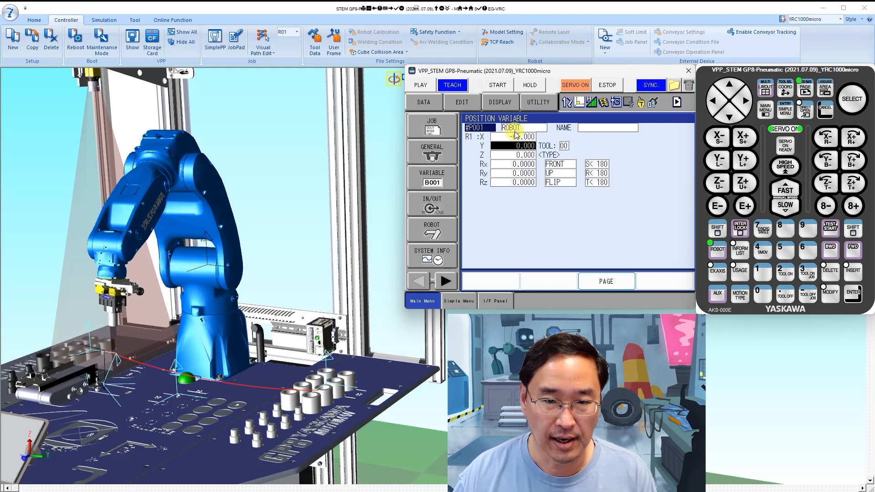
left_click(431, 124)
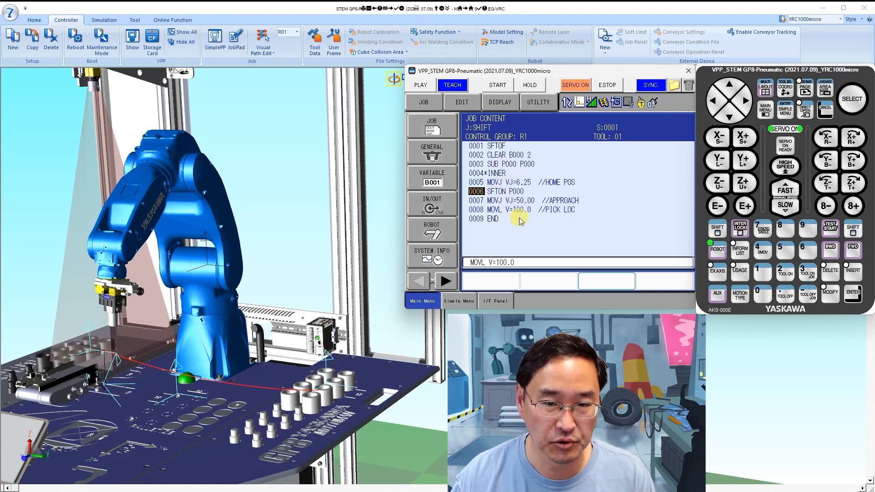
mouse_move(566, 218)
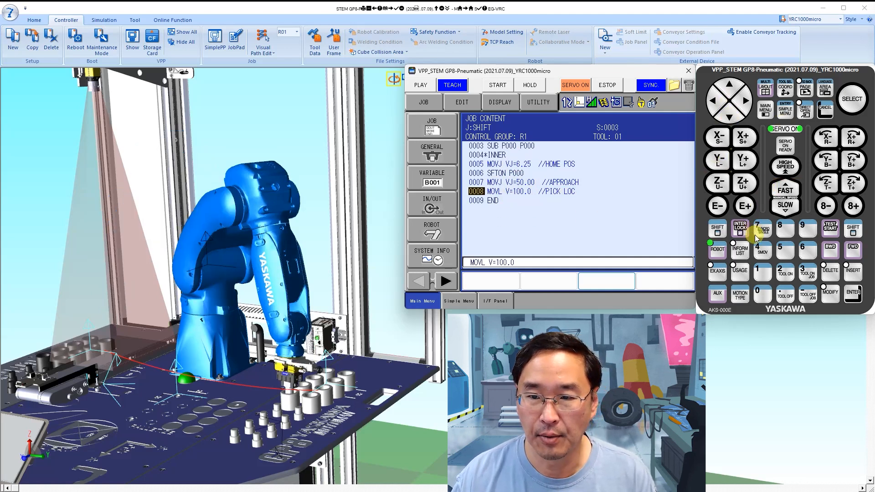
- Insert a 'GRIPPER LOGIC comment line after the pick-location move, before END
left_click(431, 202)
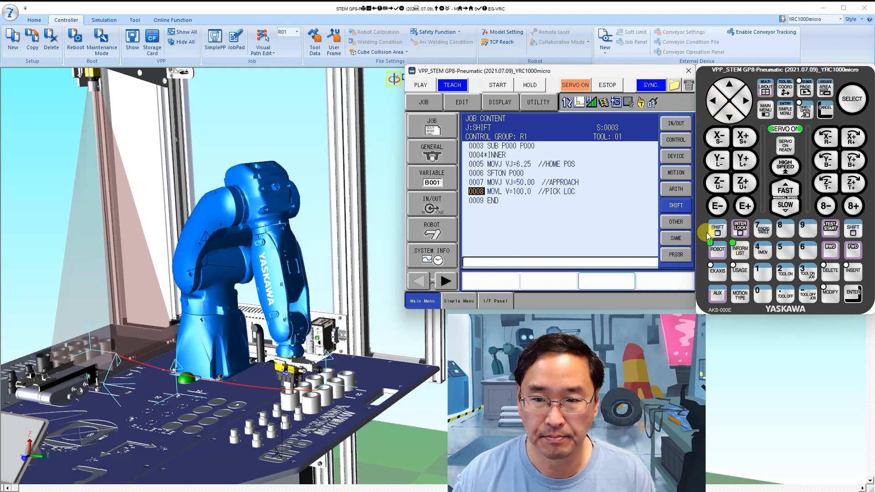
left_click(676, 139)
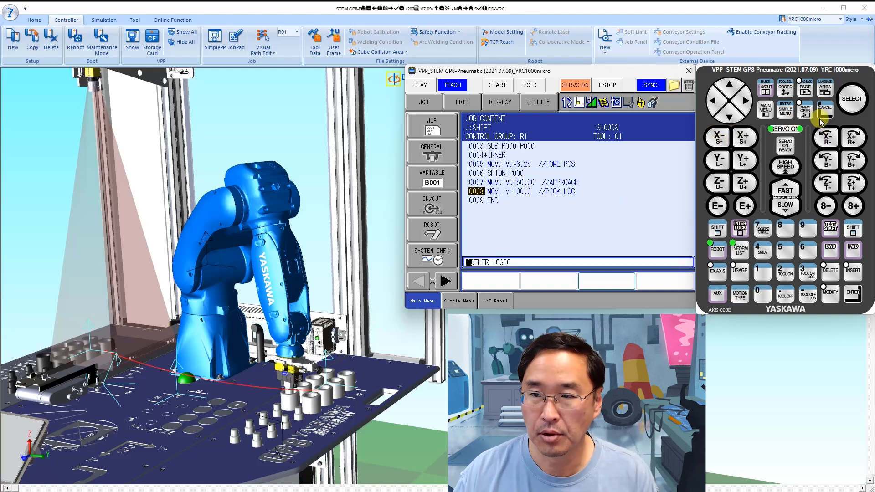
left_click(851, 99)
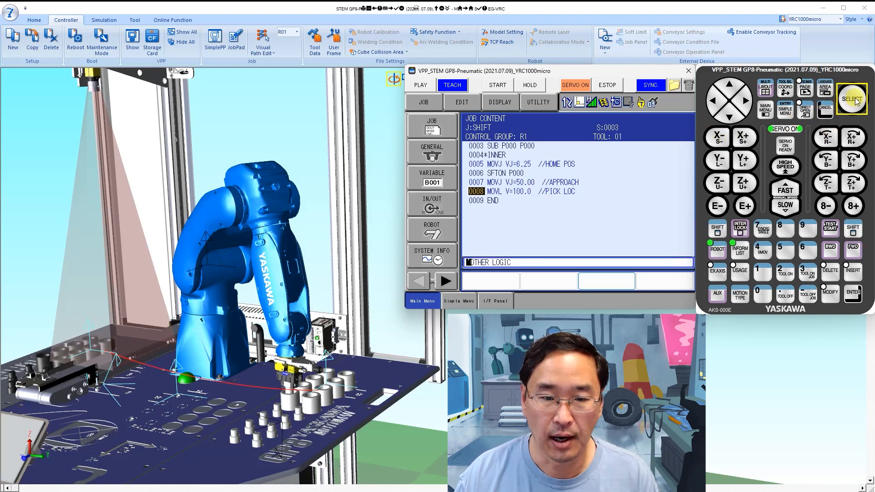
left_click(850, 98)
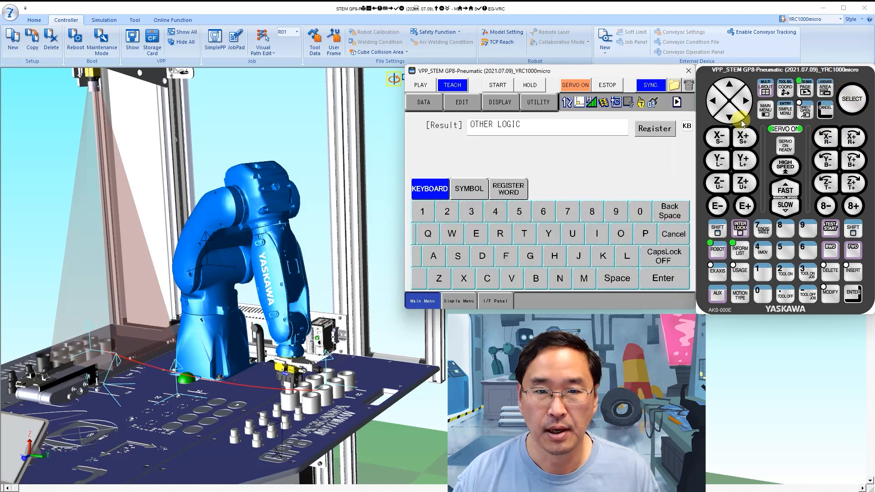
mouse_move(666, 243)
type("GRIPP")
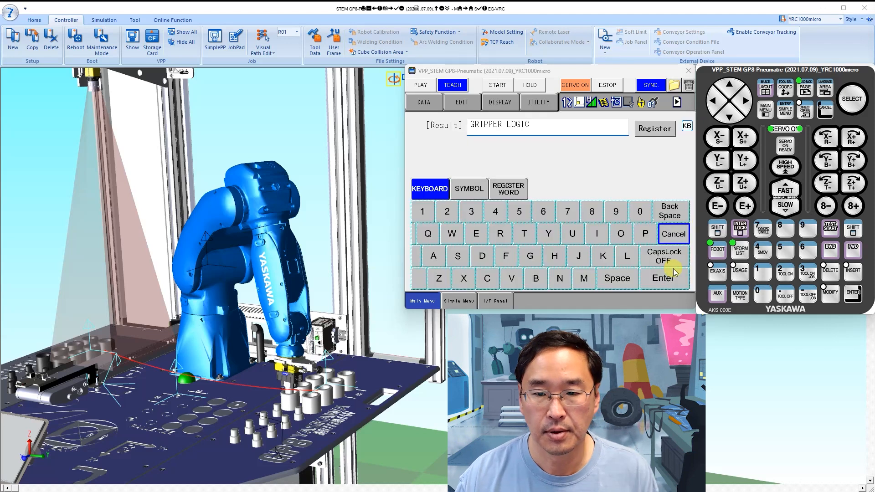
left_click(654, 128)
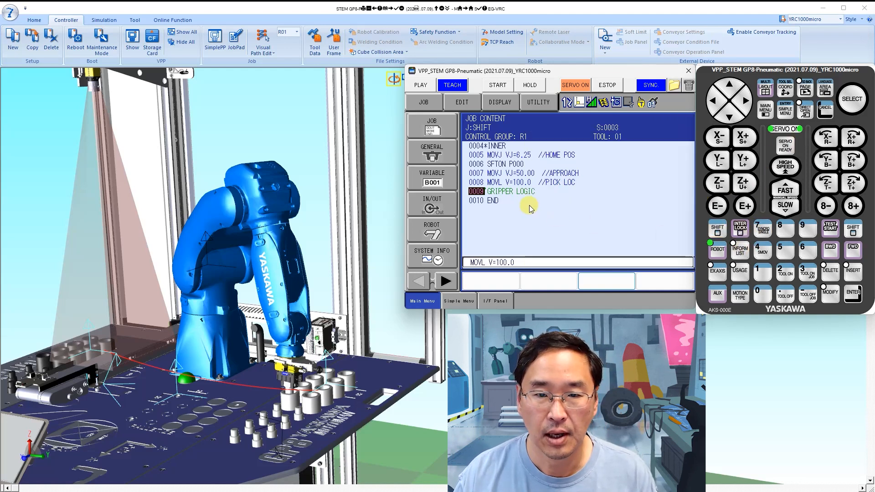
mouse_move(504, 172)
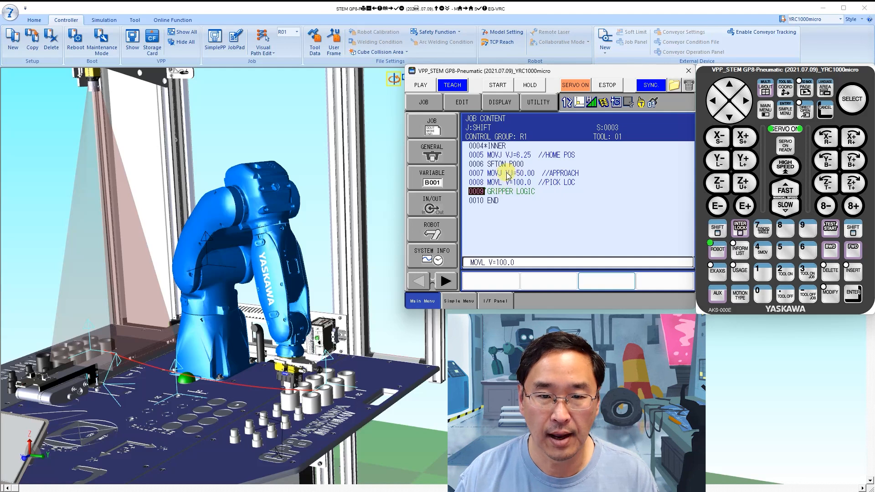
left_click(729, 85)
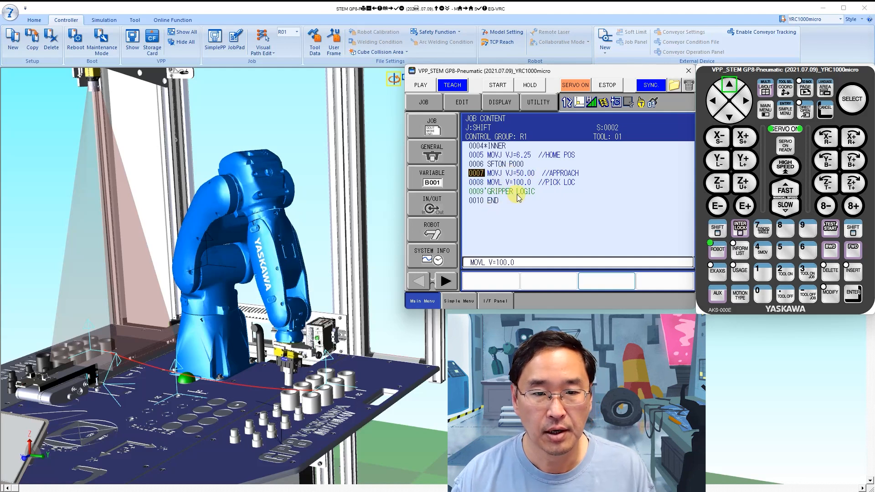
- Copy the MOVJ VJ=50.00 APPROACH line and paste it below GRIPPER LOGIC
left_click(852, 98)
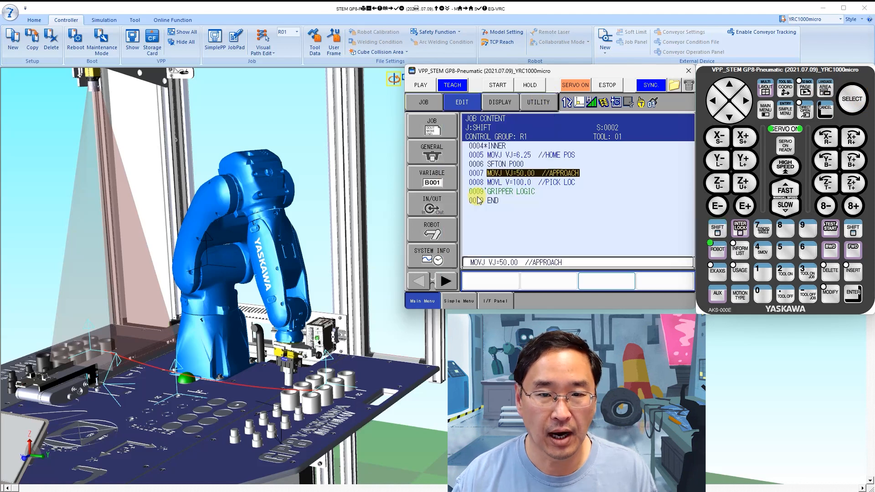
left_click(510, 191)
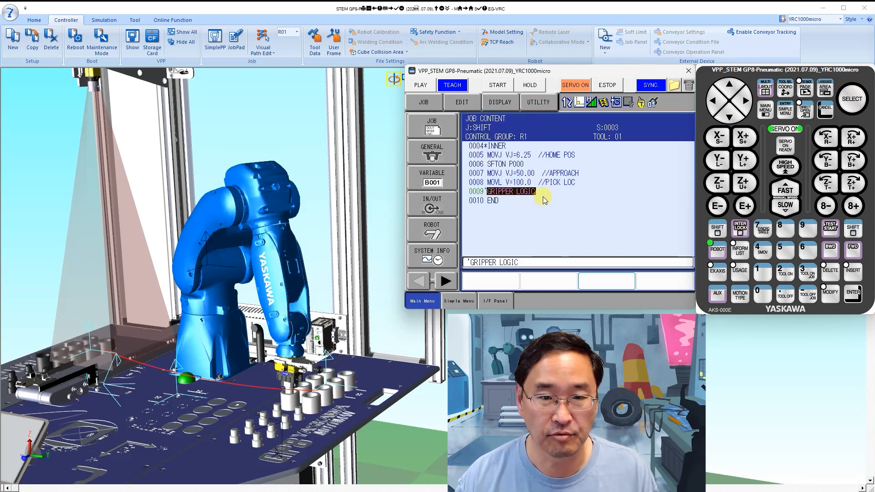
left_click(461, 102)
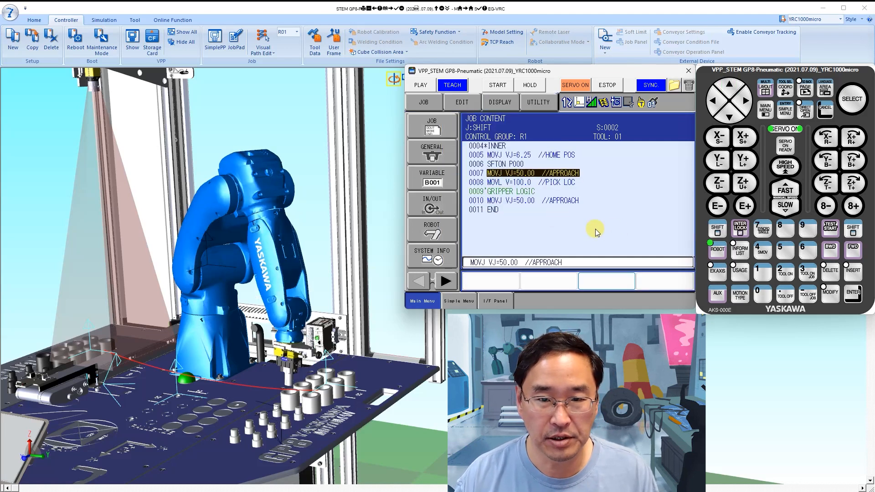
left_click(728, 117)
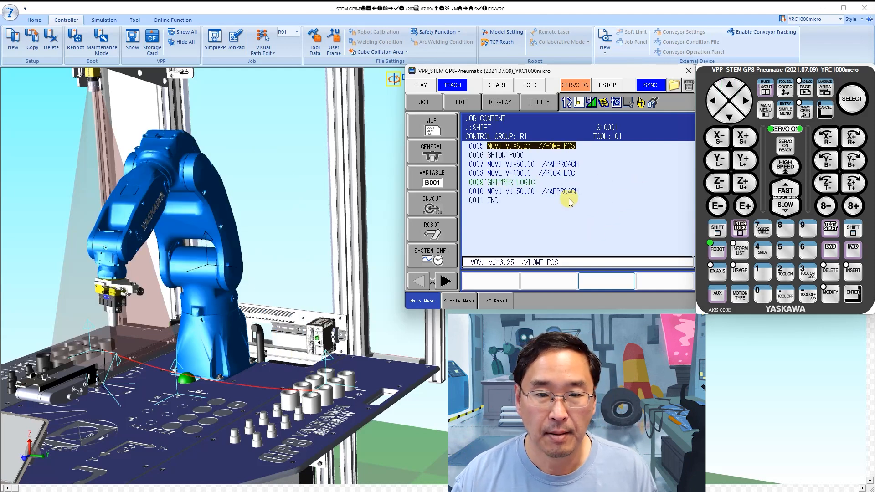
mouse_move(562, 196)
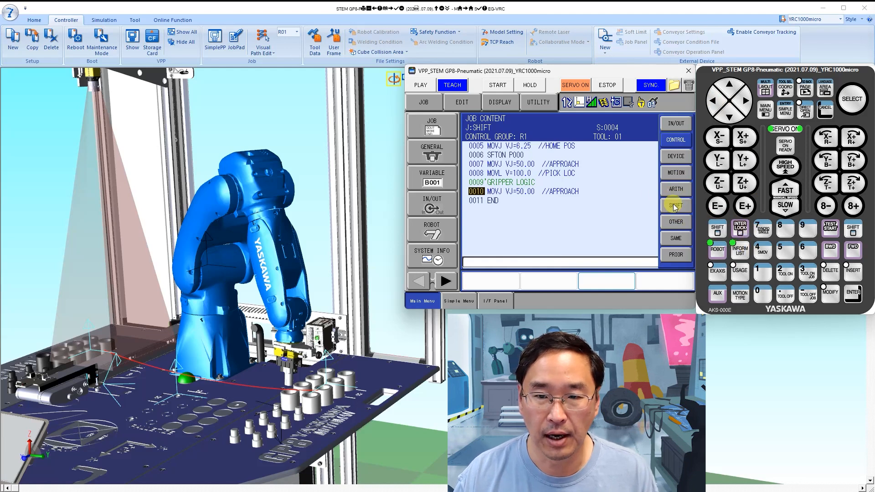
- Insert SFTOF after the second approach, followed by the MOVJ VJ=6.25 HOME POS move
left_click(851, 99)
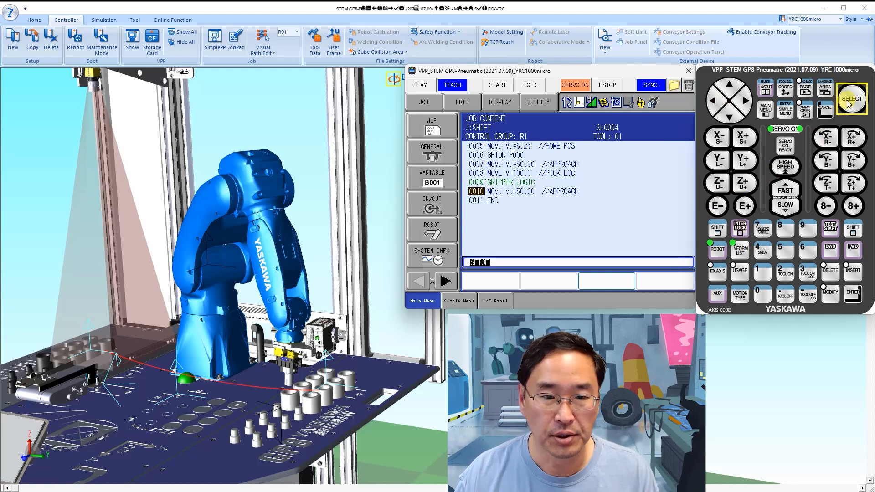
left_click(718, 228)
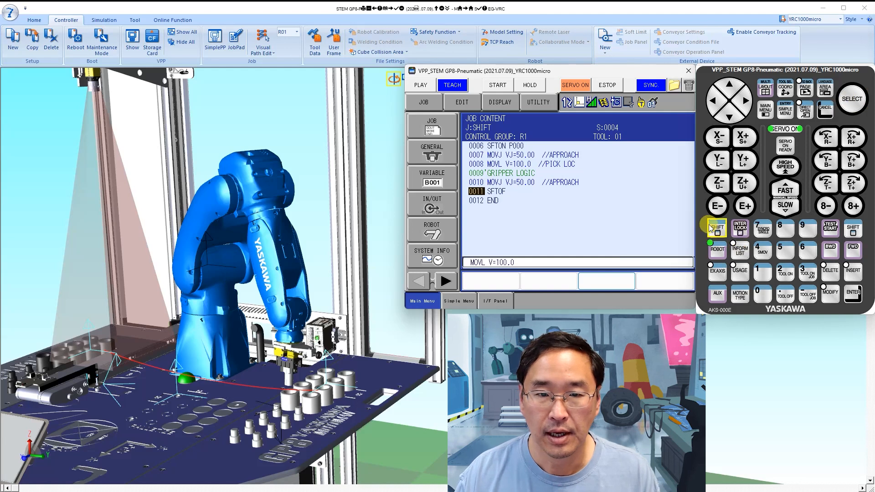
left_click(717, 206)
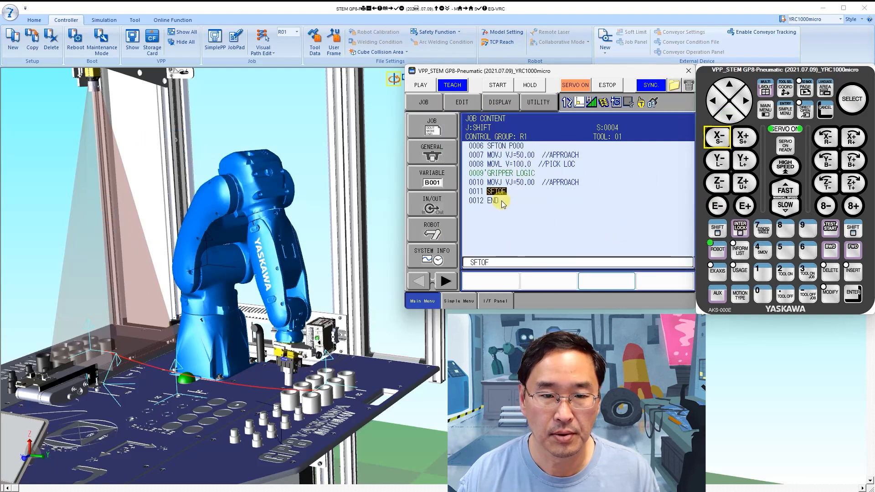
left_click(461, 102)
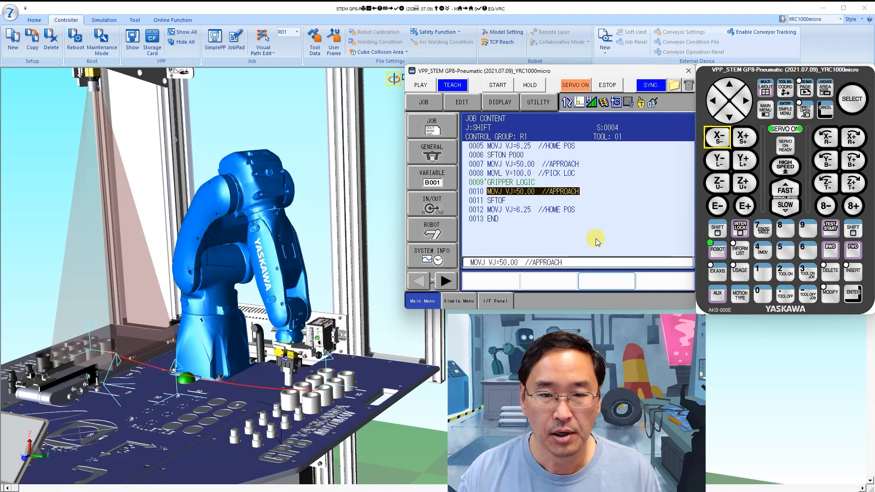
left_click(729, 115)
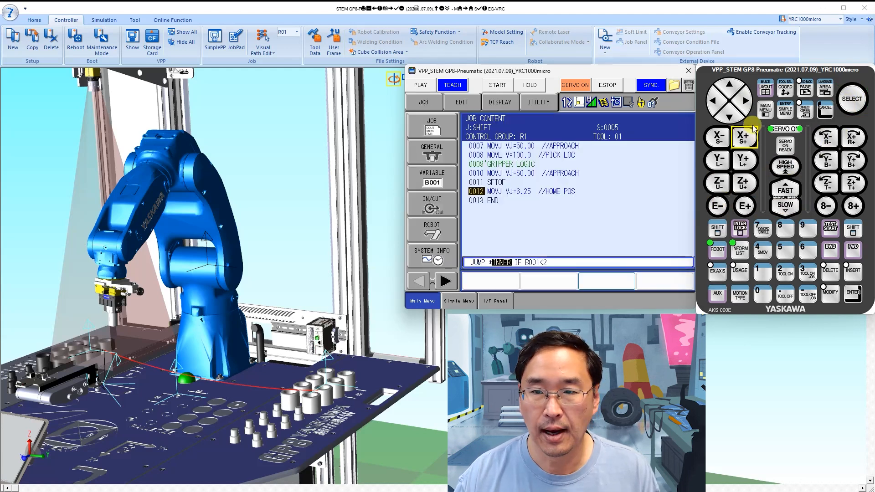
- Enter JUMP *INNER IF B000<4 on line 13 of the SHIFT job
left_click(850, 99)
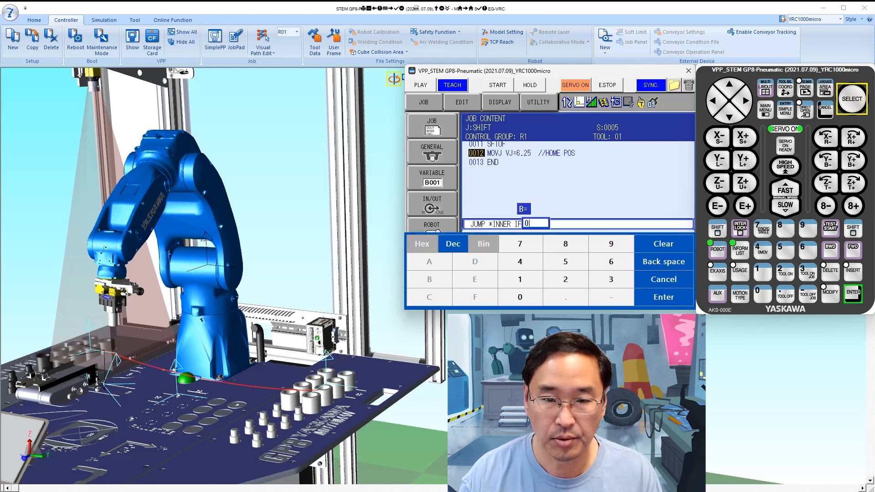
left_click(663, 296)
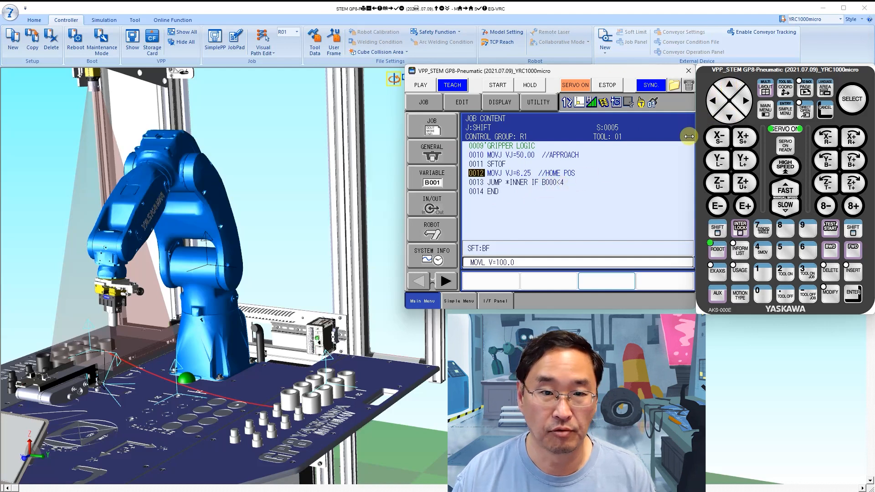
left_click(740, 249)
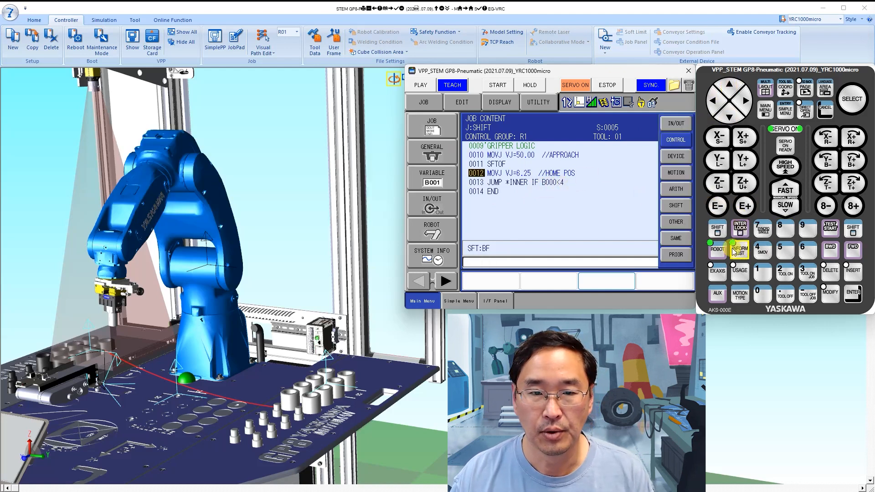
- Insert INC B000 before the JUMP and start an ADD P000 instruction
left_click(676, 189)
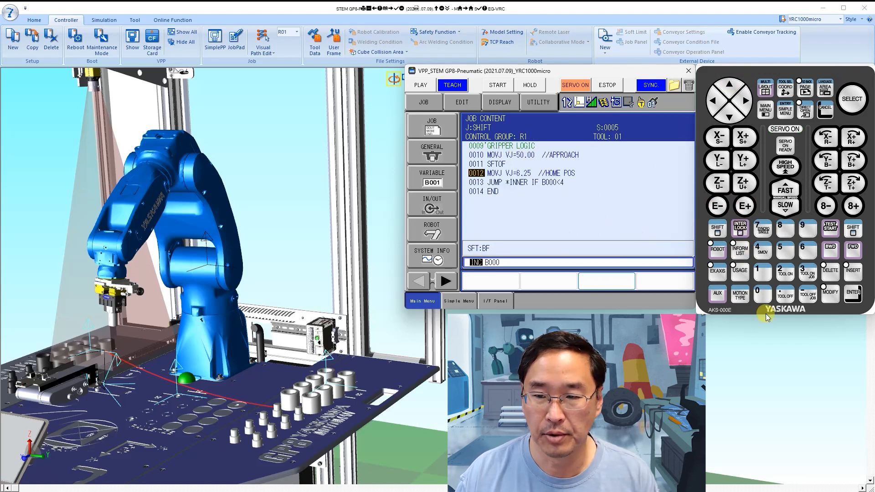
left_click(762, 248)
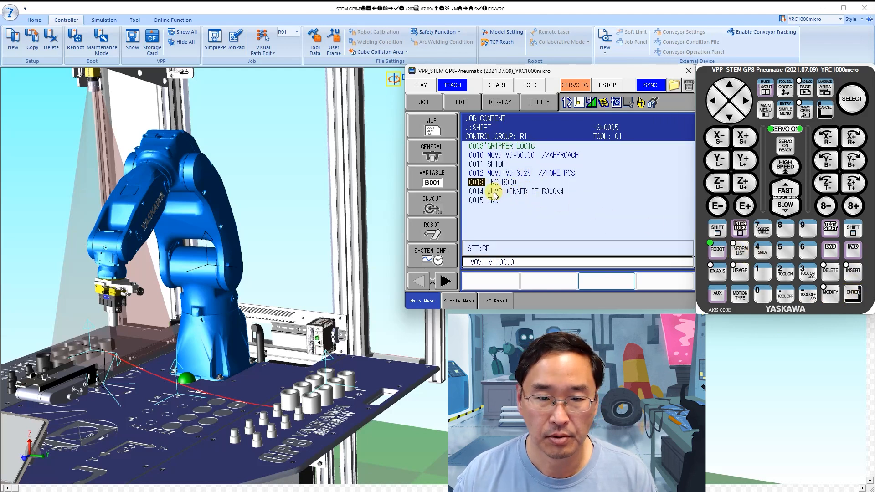
left_click(744, 182)
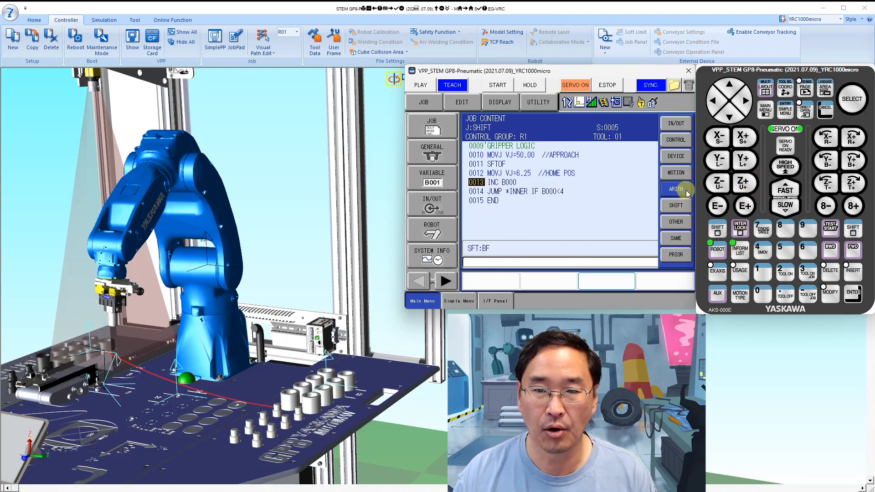
left_click(675, 189)
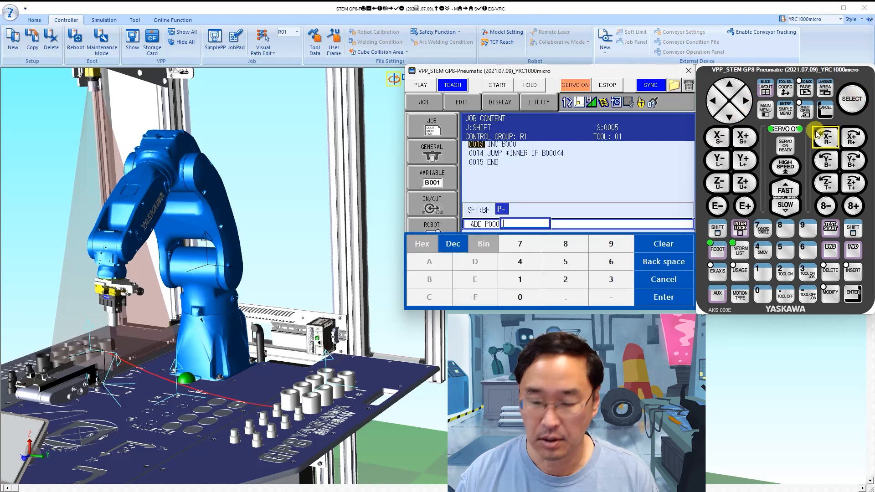
- Insert ADD P000 P001 on line 14, between INC B000 and the INNER jump
left_click(852, 292)
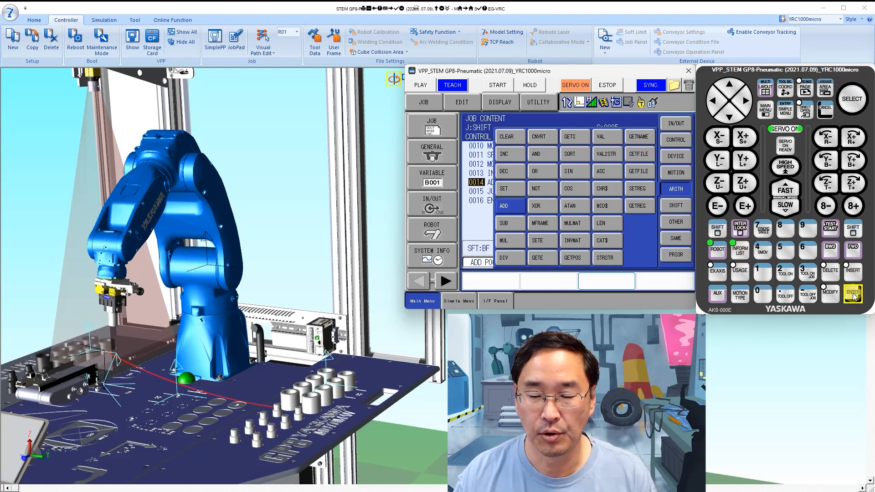
left_click(852, 292)
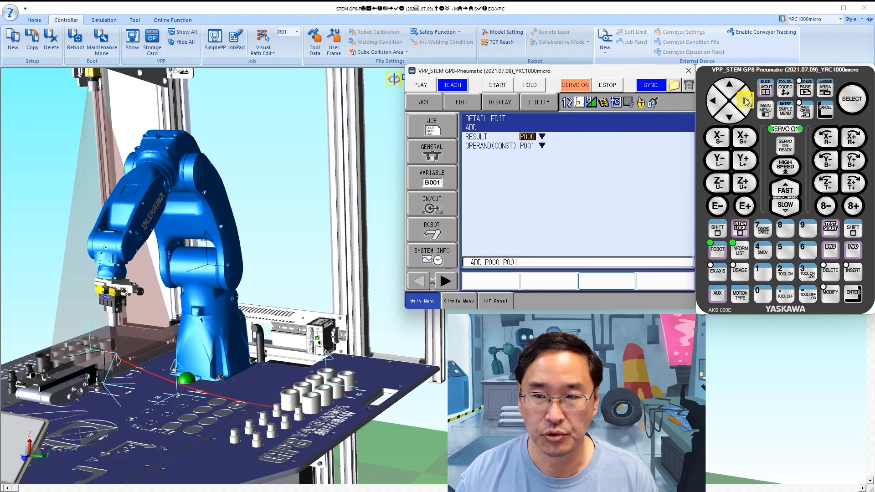
left_click(852, 99)
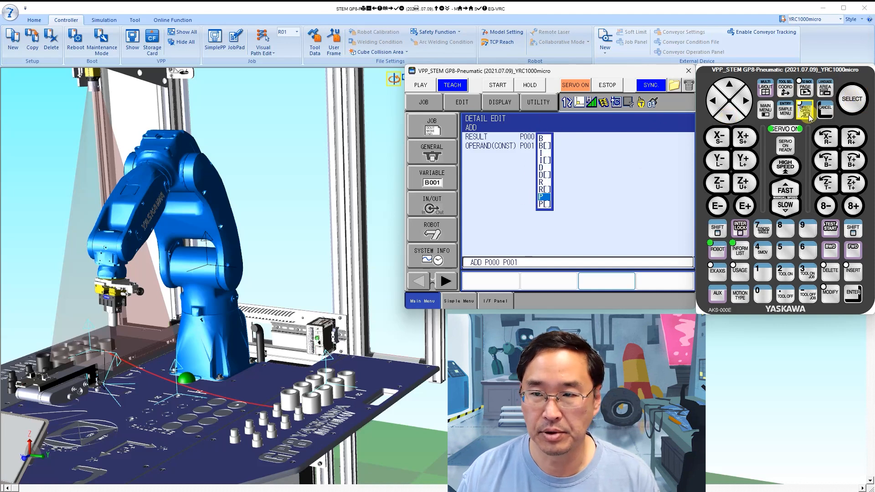
left_click(824, 110)
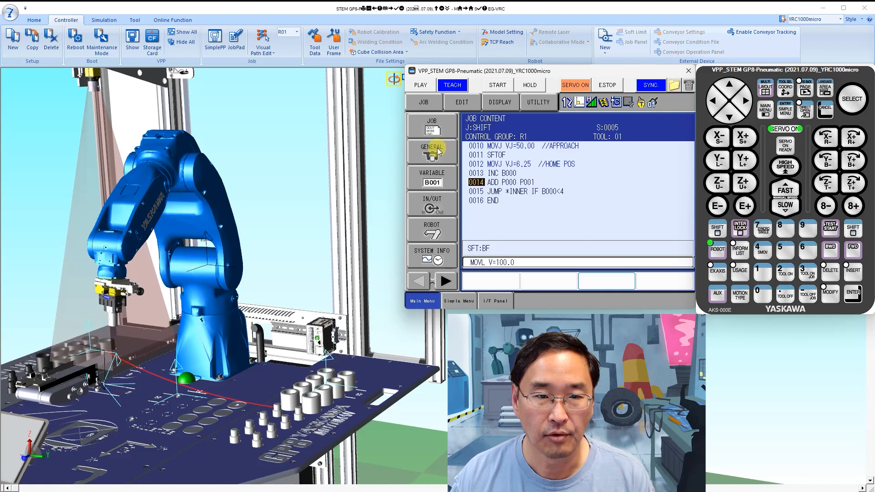
- Check the variable menu, then test-run SHIFT from line 0000 through the loop
left_click(432, 176)
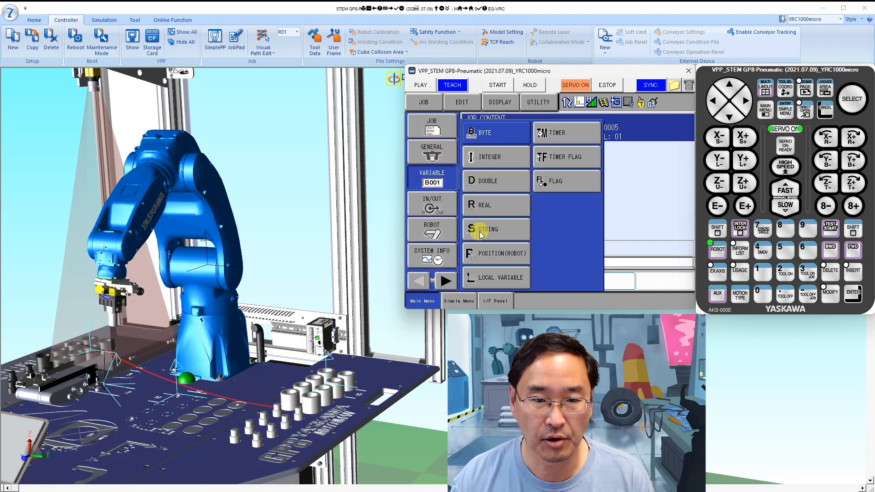
left_click(495, 253)
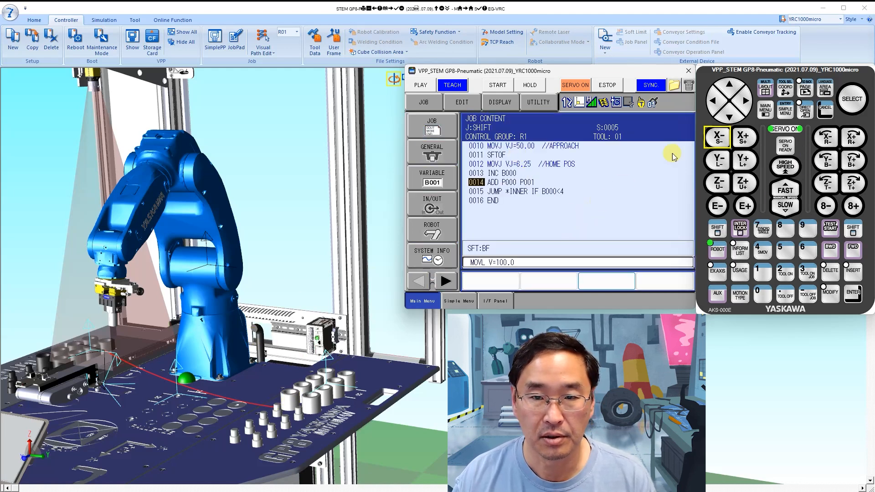
left_click(729, 114)
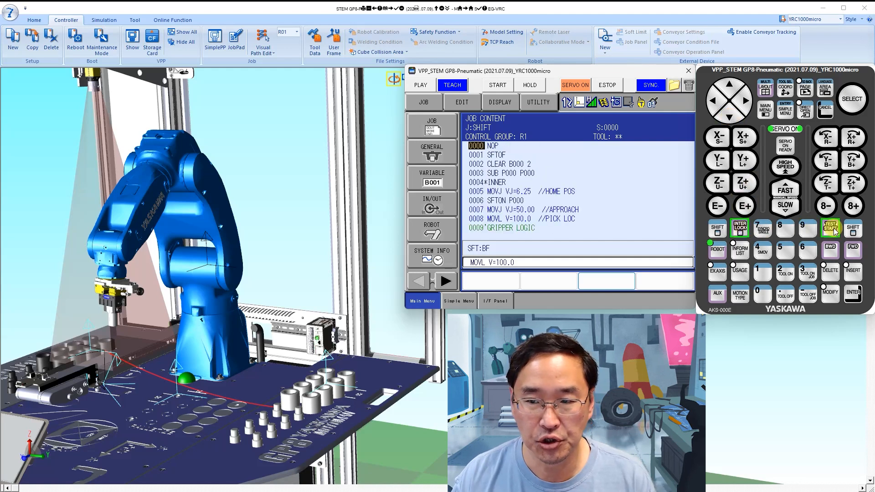
left_click(497, 85)
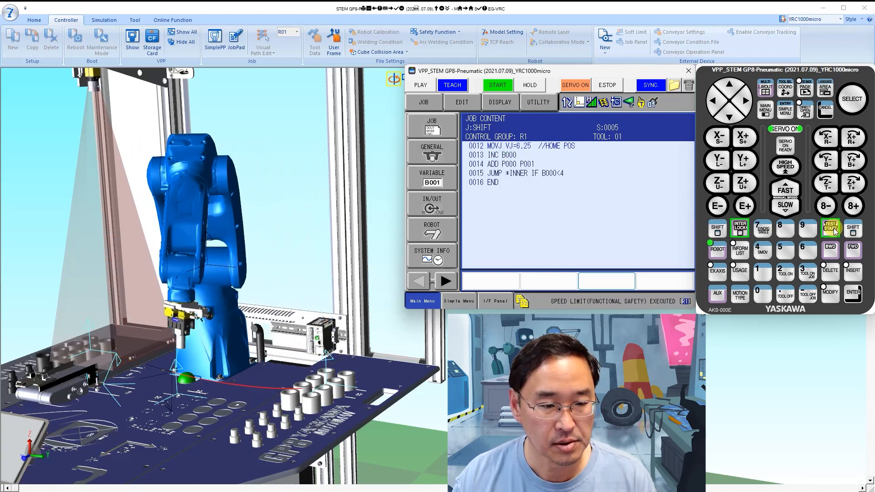
left_click(717, 161)
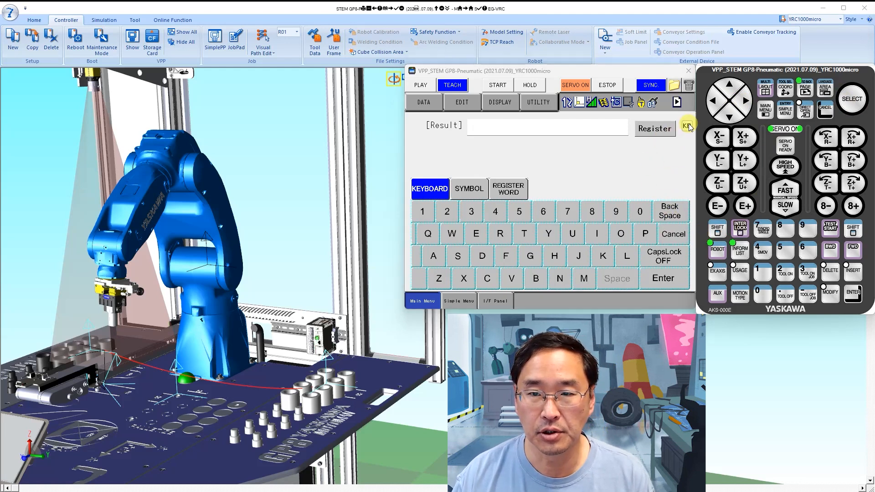
- Insert an *OUTTER label on line 4, directly above *INNER
left_click(687, 124)
type("OUTTER")
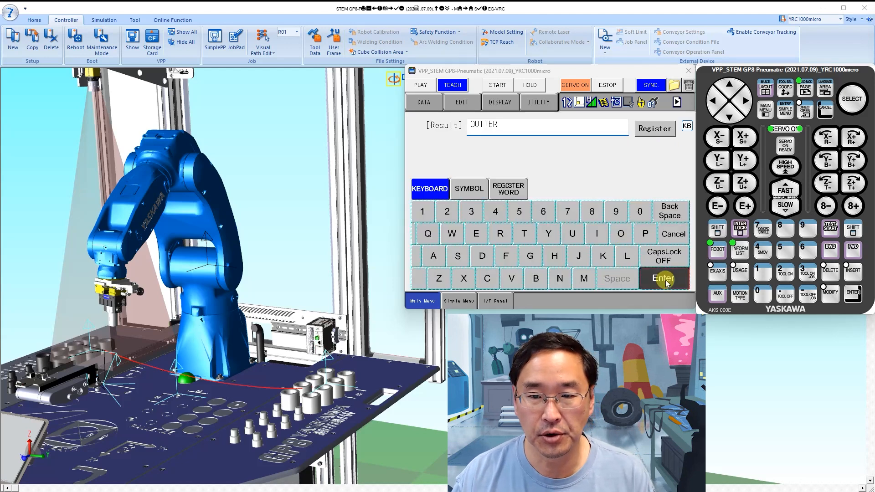
left_click(663, 279)
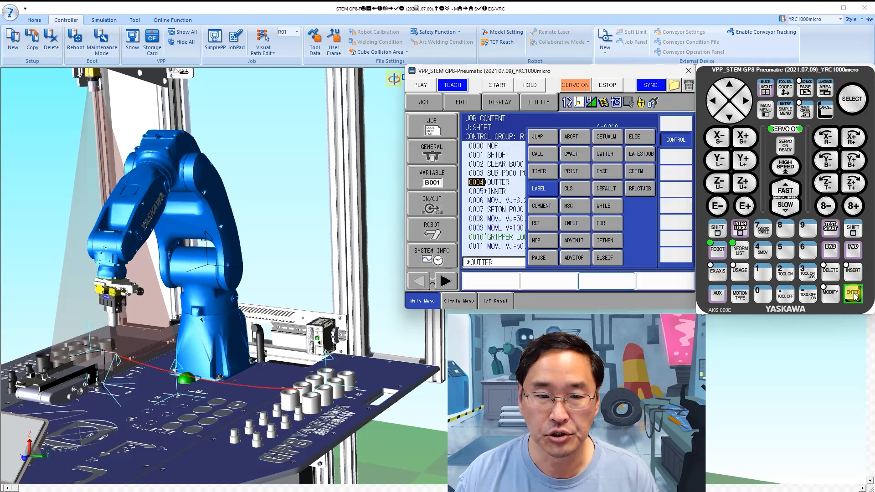
left_click(739, 227)
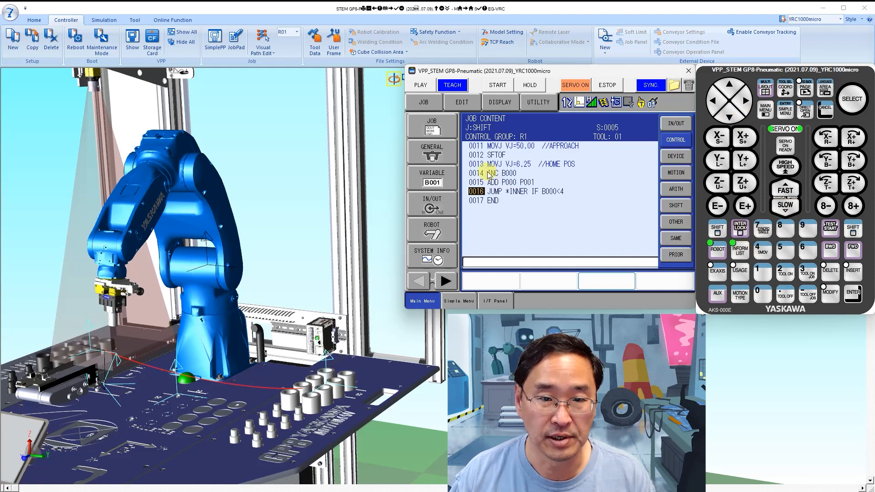
- Insert SET B000 0 after JUMP *INNER IF B000<4, just before END
left_click(675, 189)
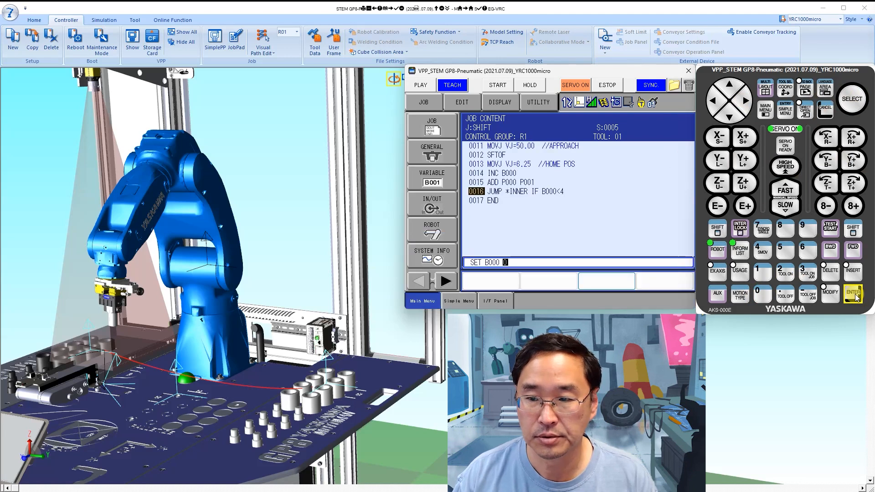
left_click(852, 292)
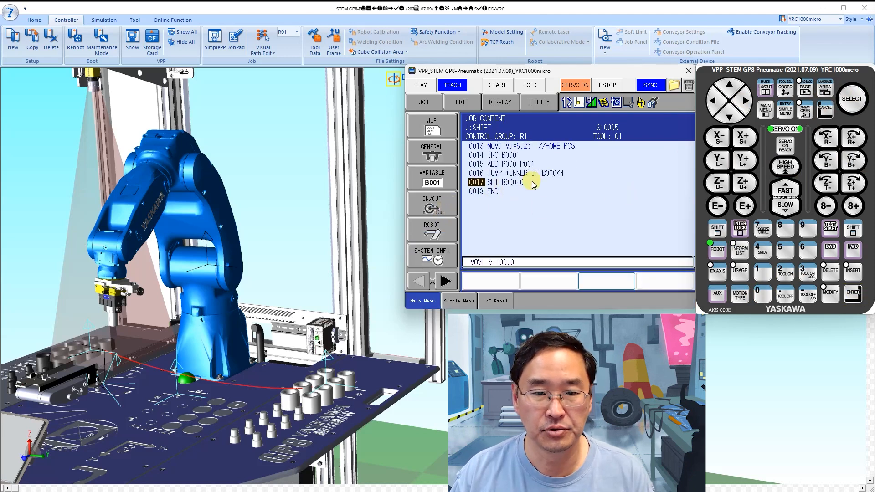
mouse_move(532, 186)
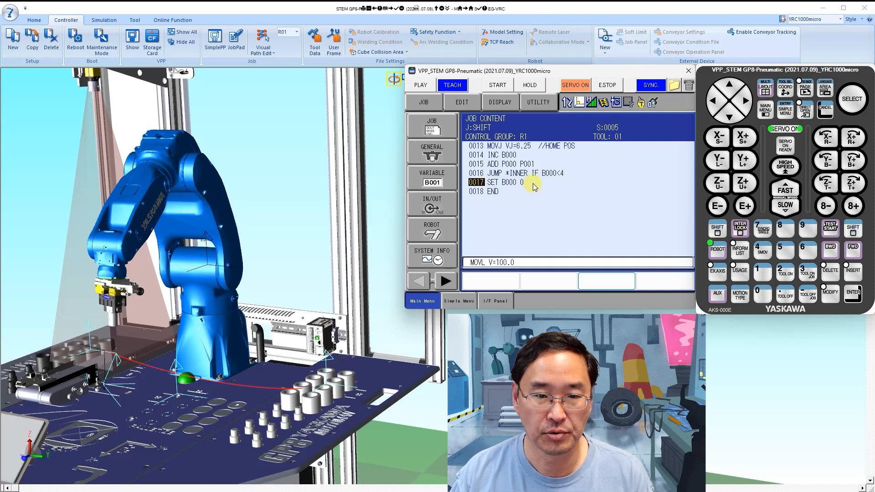
mouse_move(636, 208)
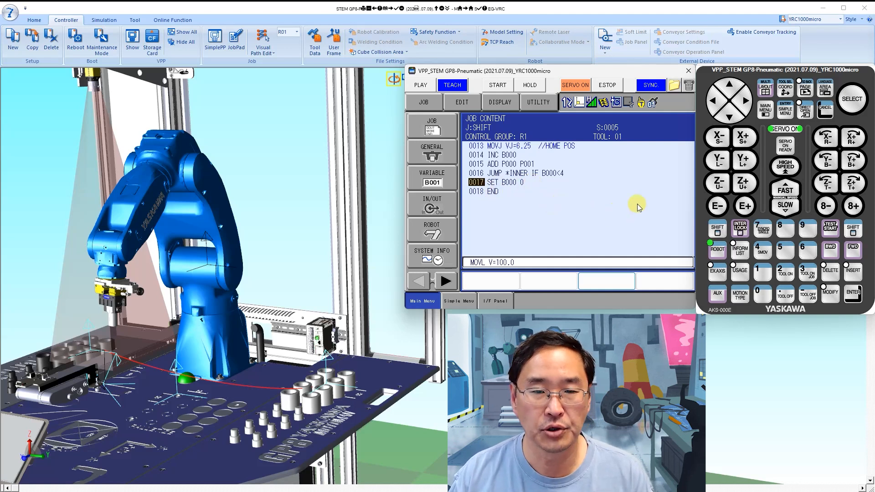
mouse_move(638, 206)
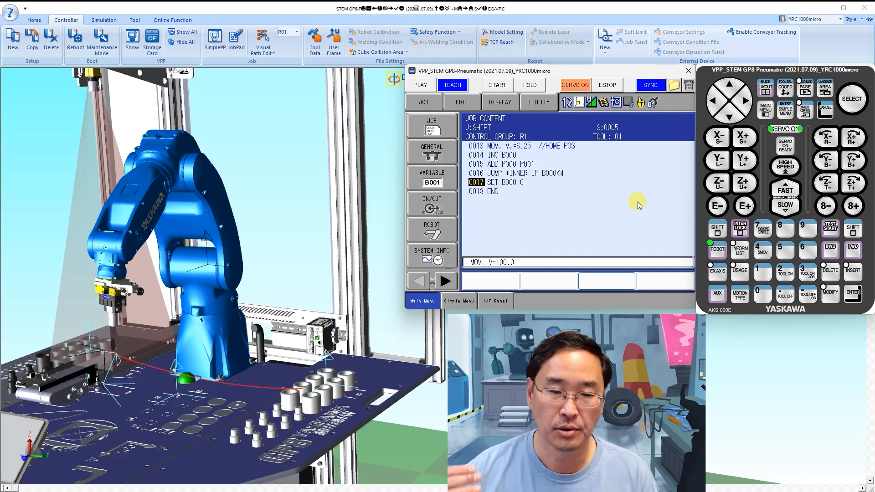
mouse_move(653, 177)
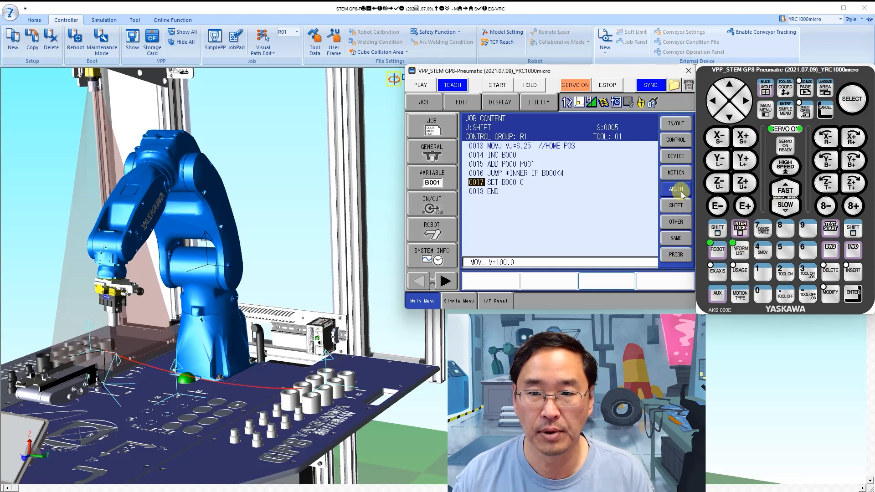
- Insert ADD P000 P002 on line 18 and verify P002's 65 Y offset
left_click(675, 189)
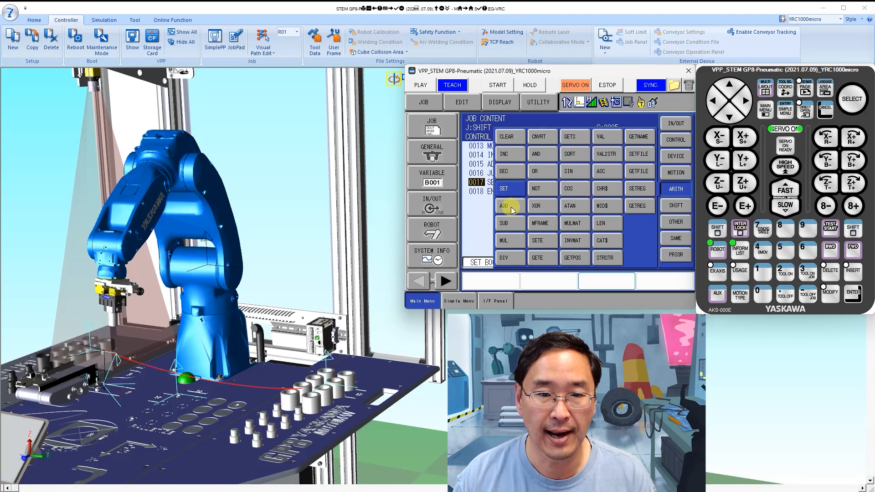
left_click(507, 206)
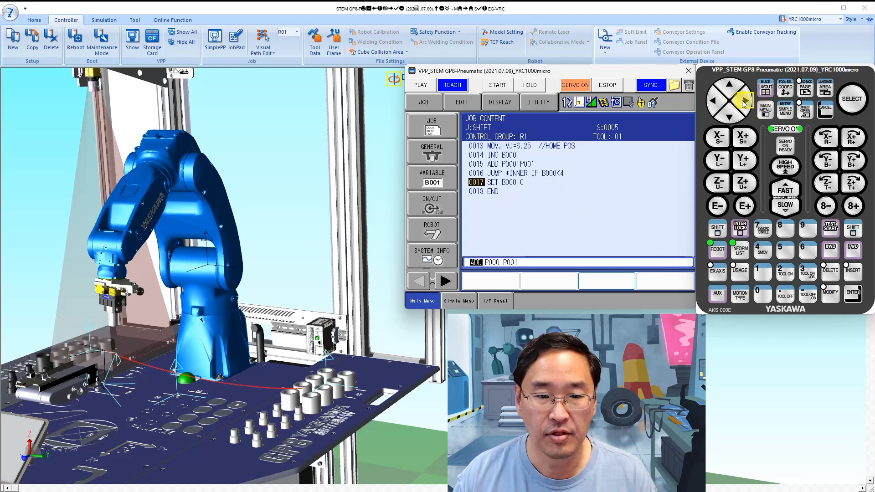
left_click(853, 99)
type("2")
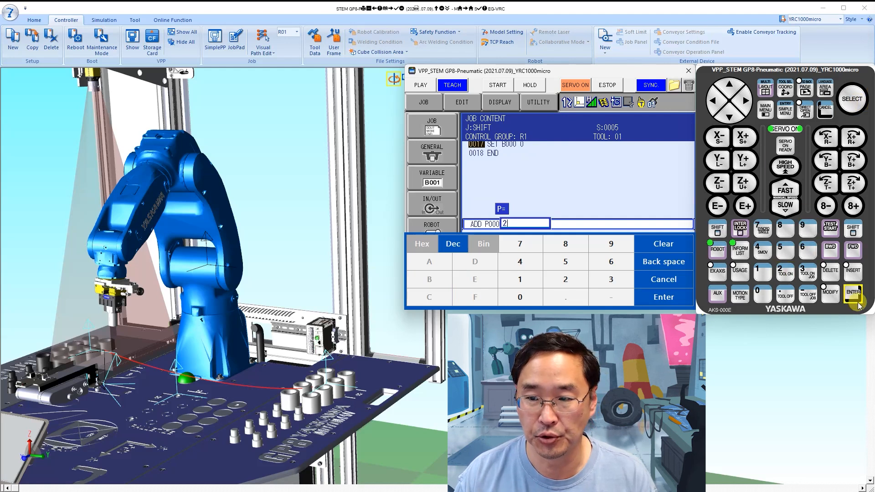
left_click(852, 293)
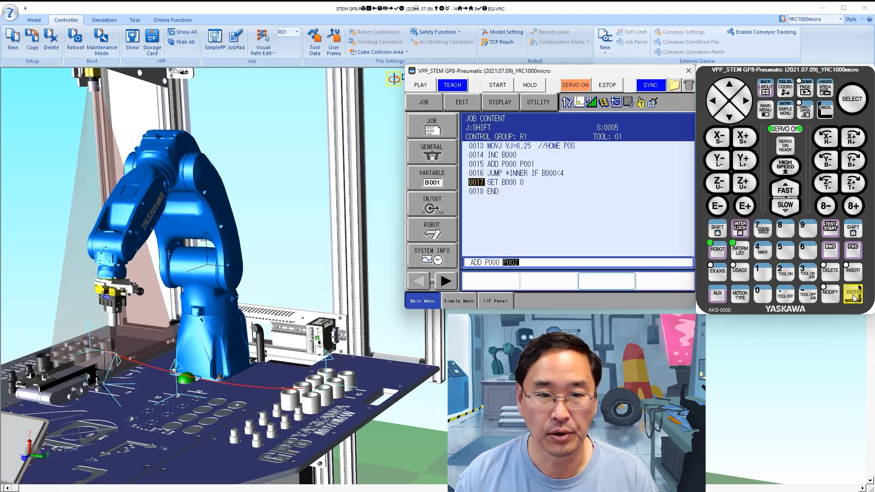
left_click(852, 292)
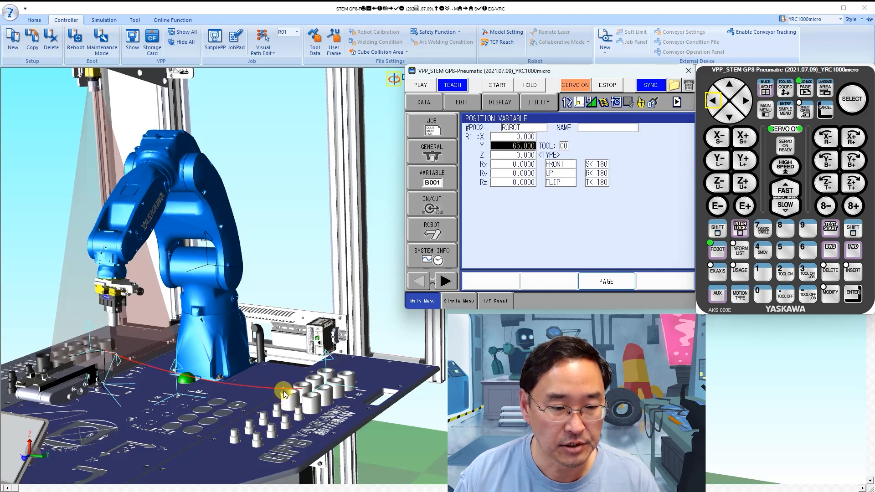
mouse_move(320, 405)
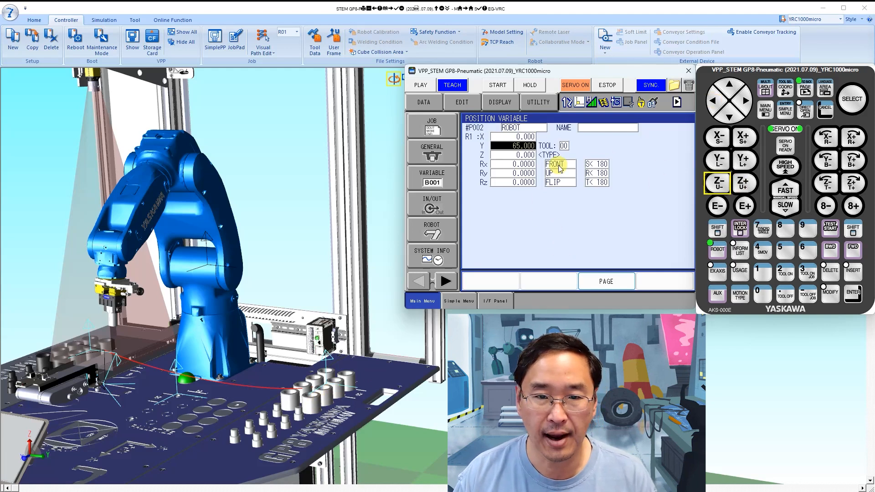
left_click(853, 291)
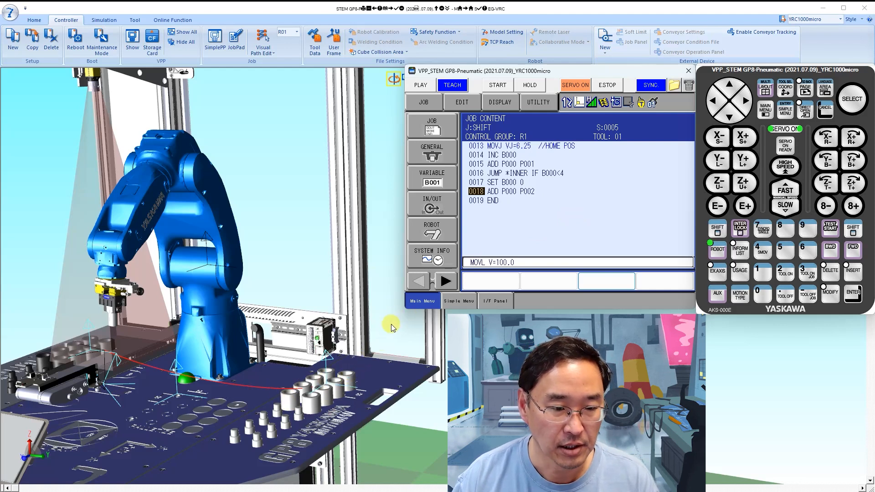
mouse_move(391, 371)
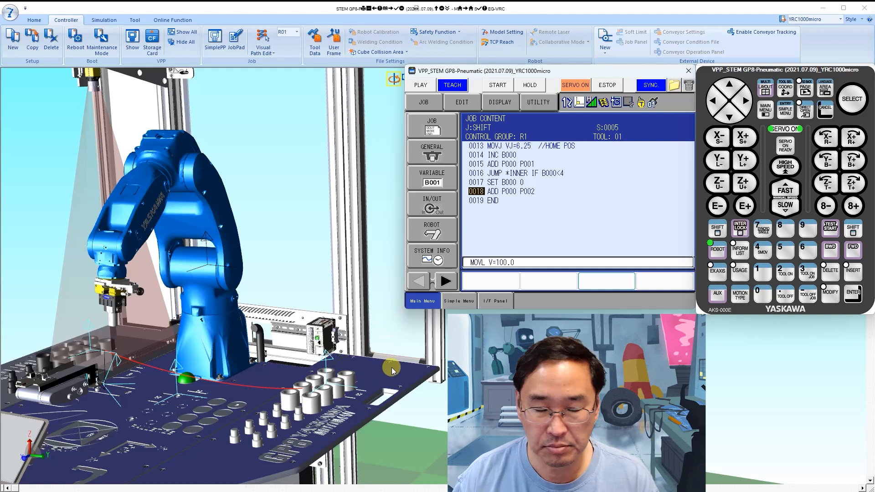
mouse_move(288, 398)
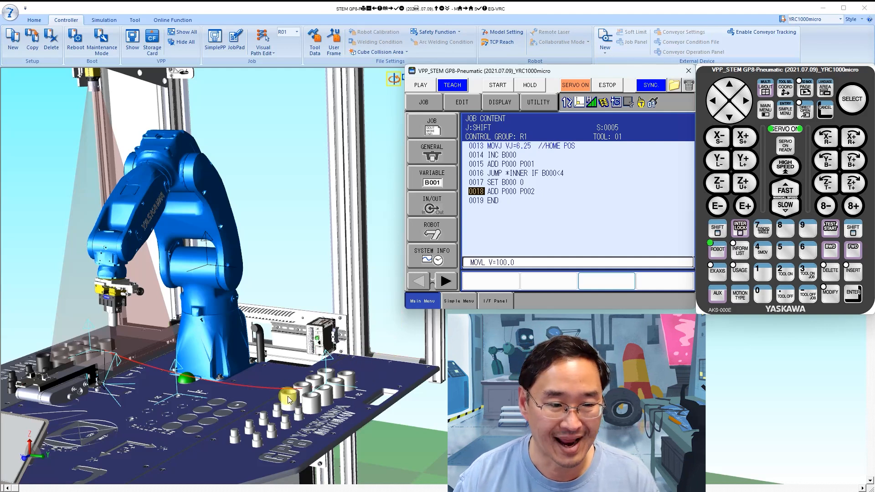
mouse_move(582, 252)
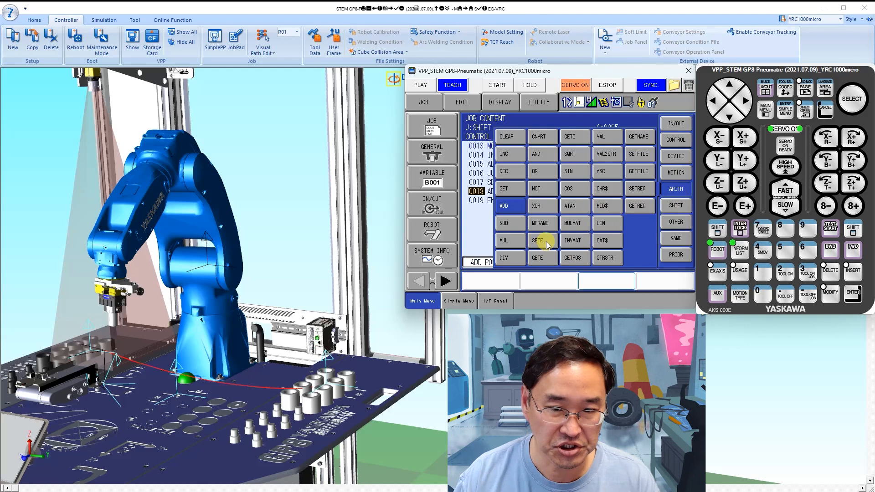
- Insert SETE P000 (1) 0 on line 19 and review position variables P000–P002
left_click(537, 241)
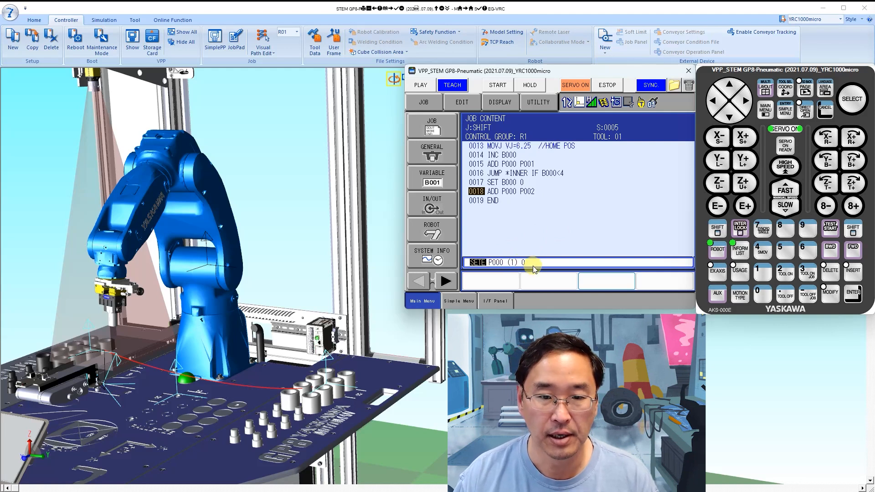
mouse_move(706, 263)
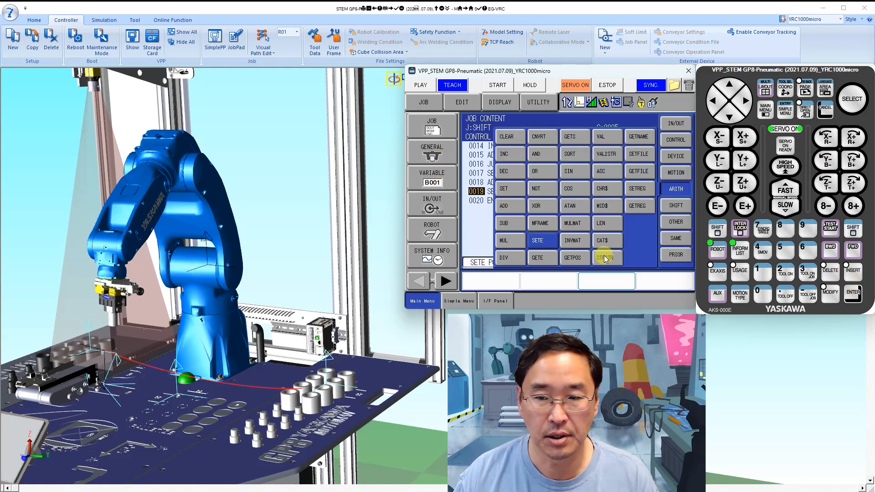
left_click(431, 175)
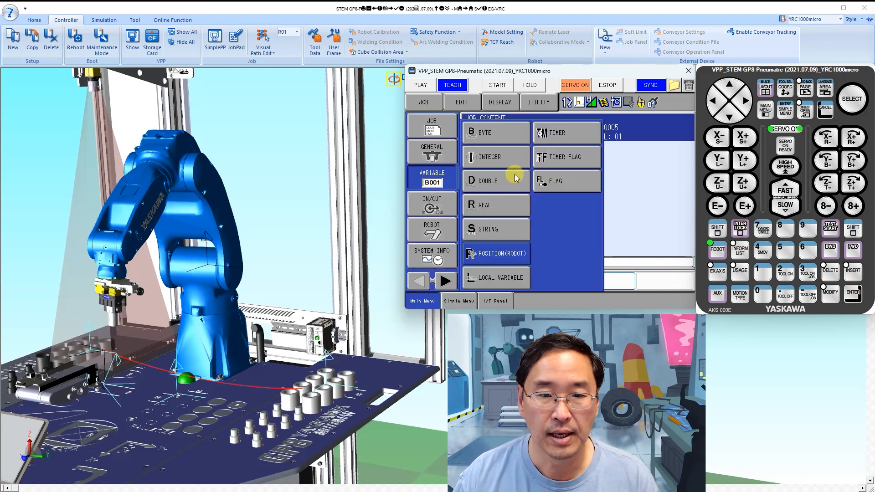
left_click(495, 253)
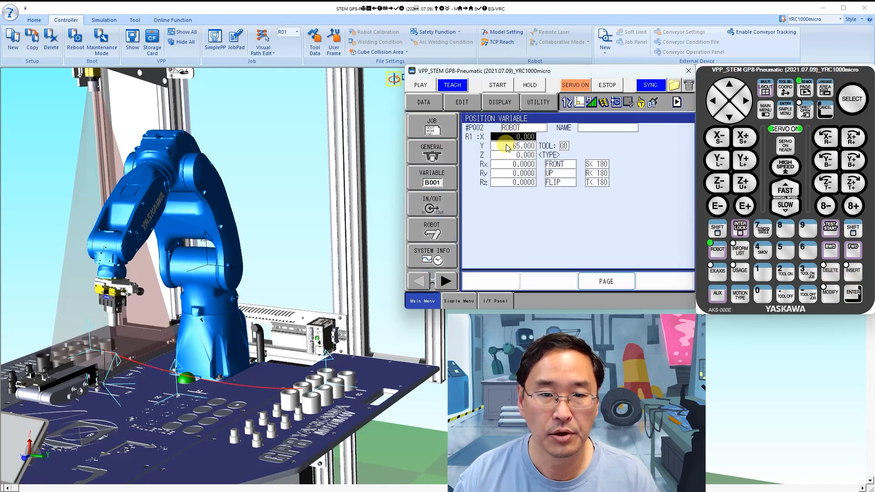
left_click(512, 173)
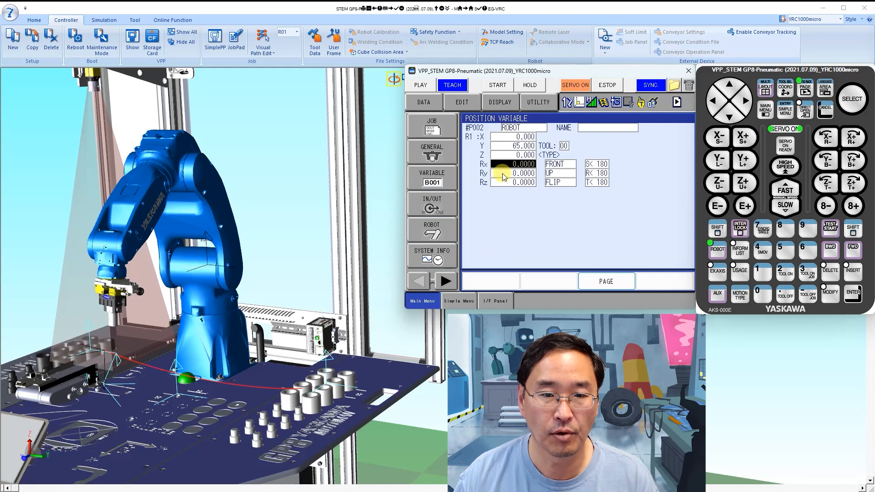
left_click(513, 137)
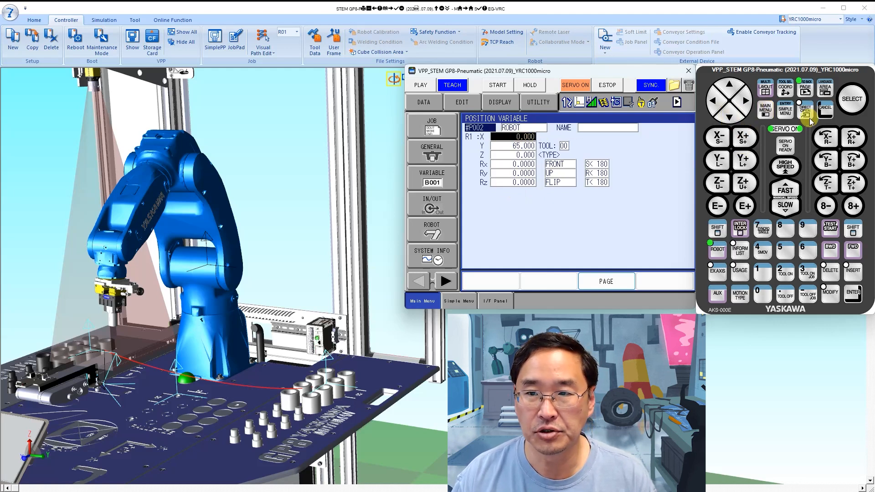
left_click(419, 280)
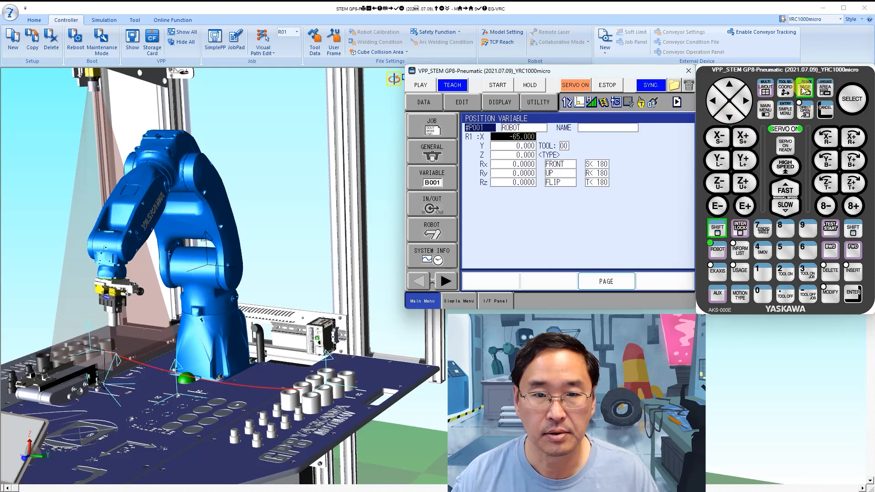
left_click(419, 281)
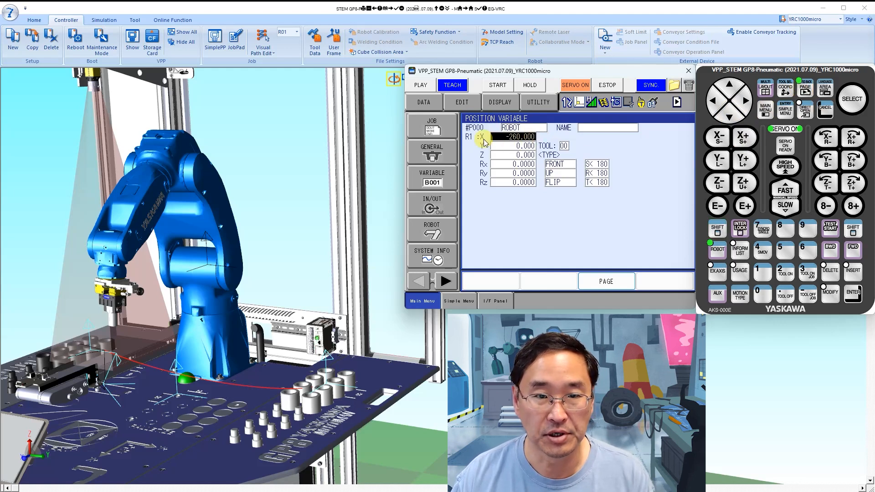
mouse_move(619, 201)
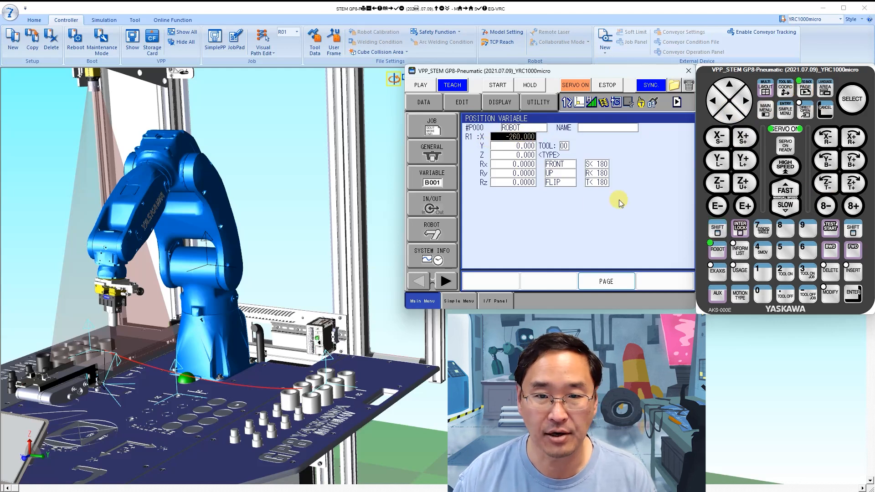
left_click(422, 102)
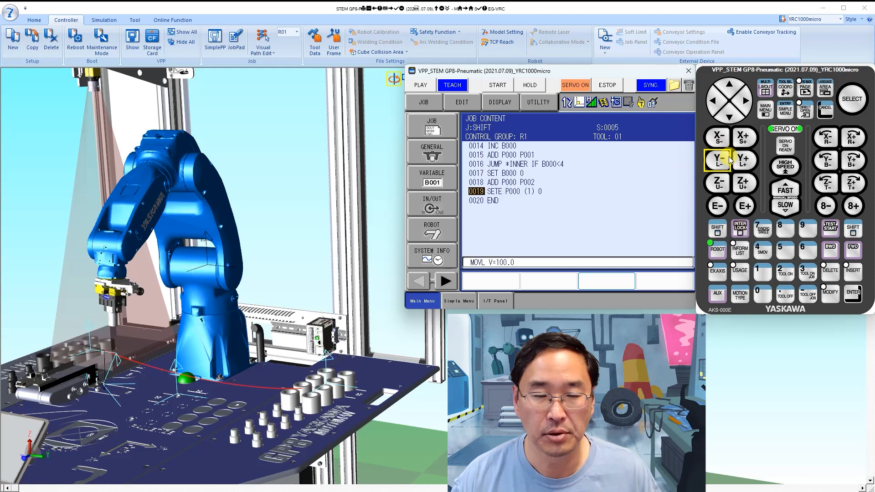
- Insert JUMP *OUTTER IF B001<2 on line 20, after the SETE line
left_click(460, 103)
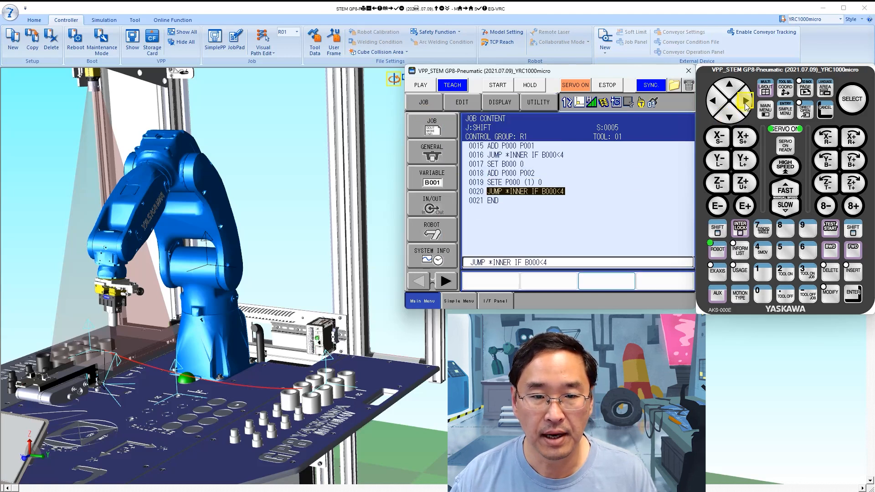
mouse_move(768, 129)
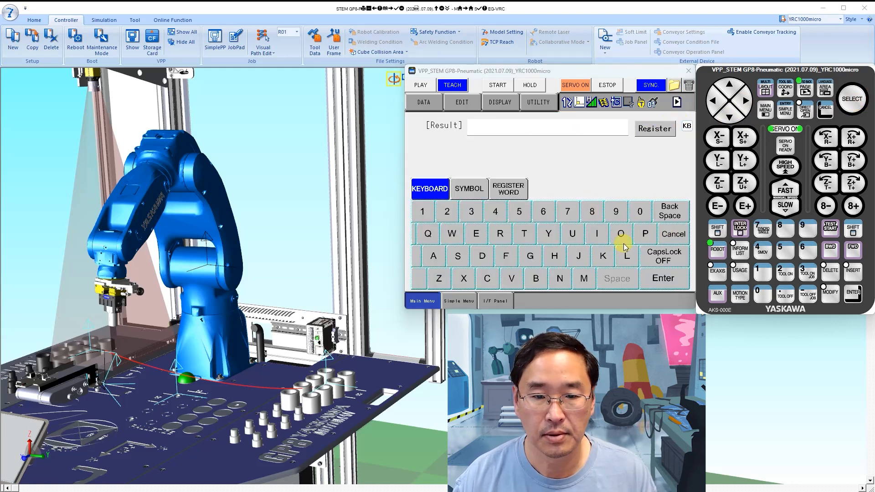
type("OUTTER")
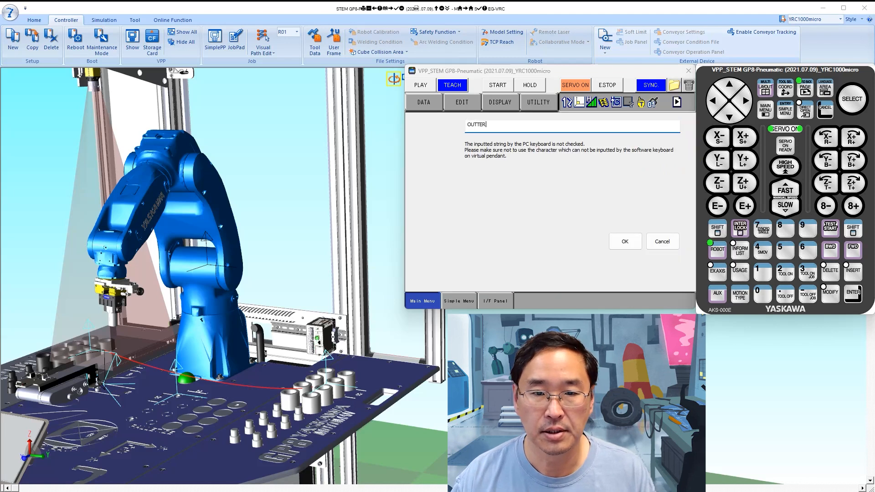
left_click(624, 241)
type("2")
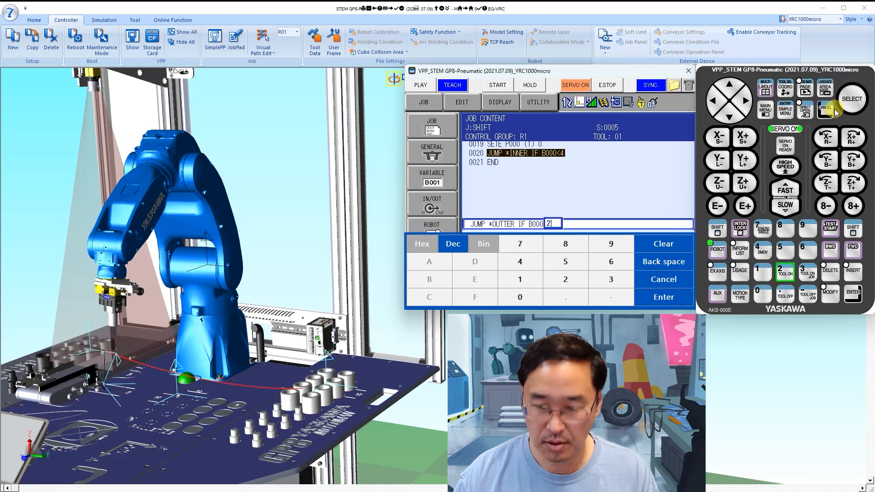
left_click(852, 292)
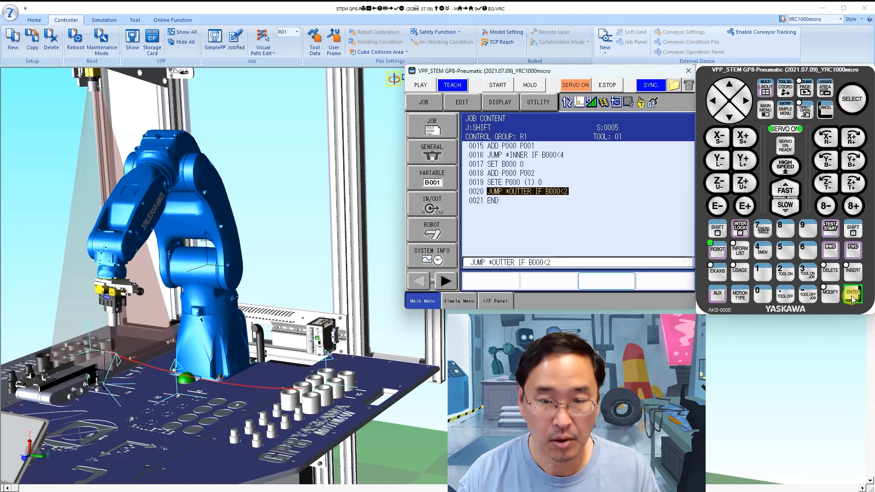
left_click(730, 84)
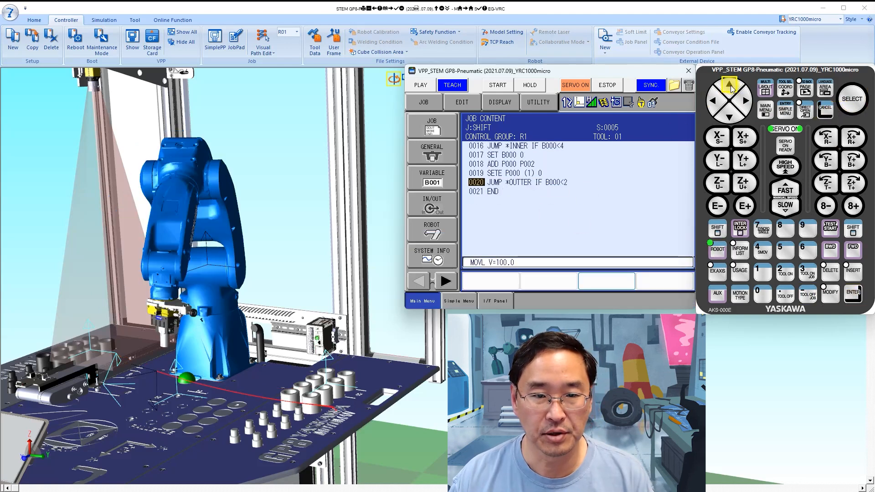
left_click(729, 84)
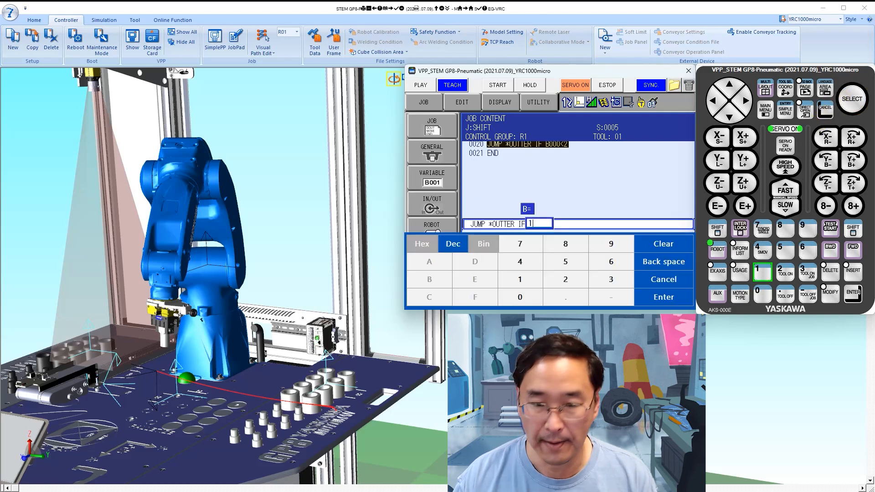
left_click(663, 297)
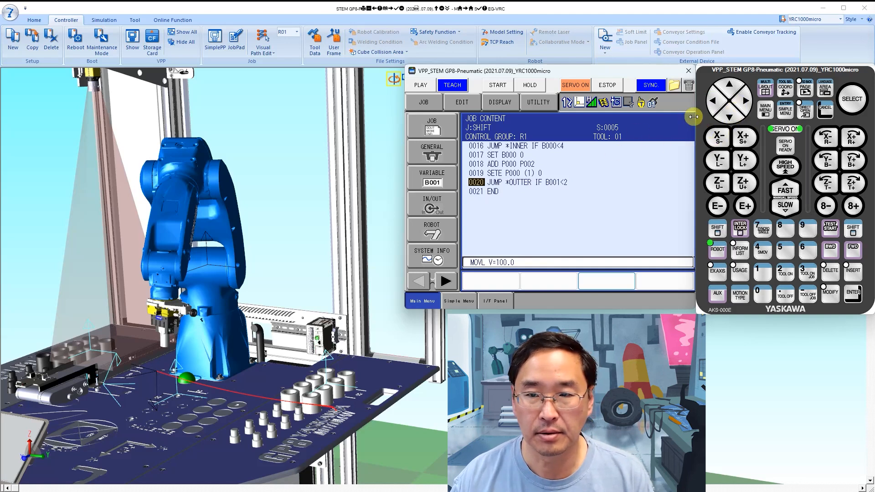
left_click(503, 172)
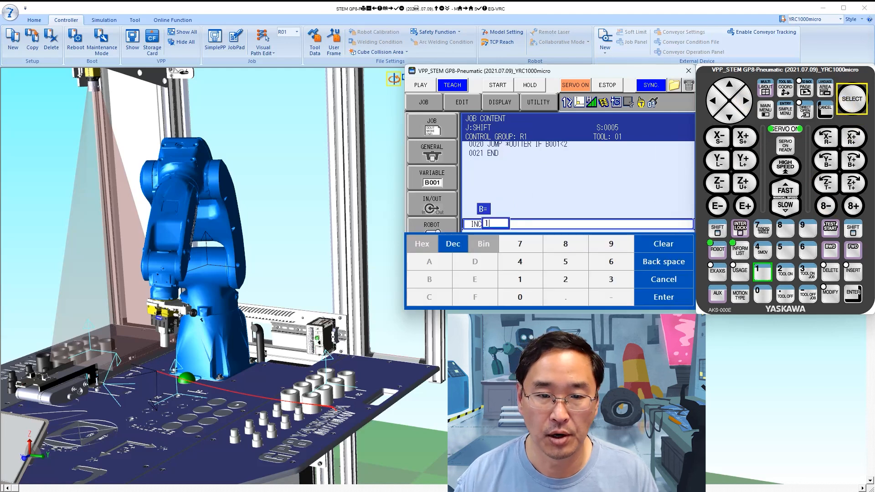
- Set the increment variable to 1 so line 18 reads INC B001
left_click(663, 296)
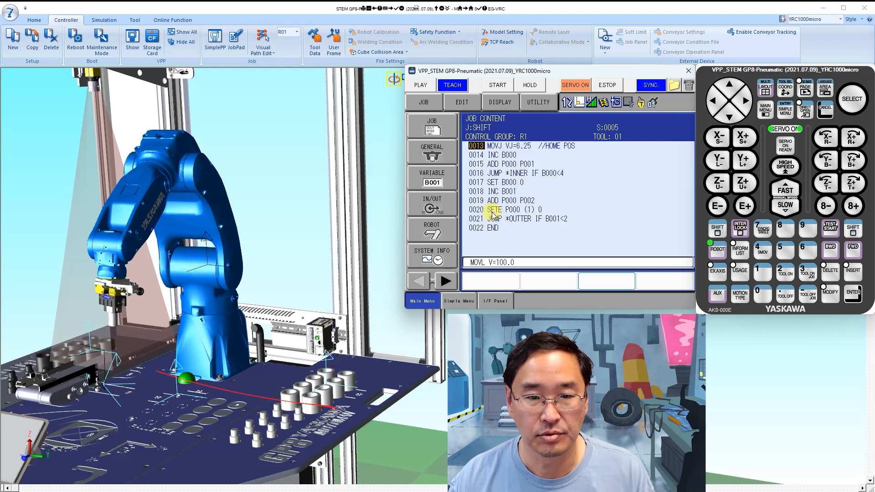
mouse_move(572, 217)
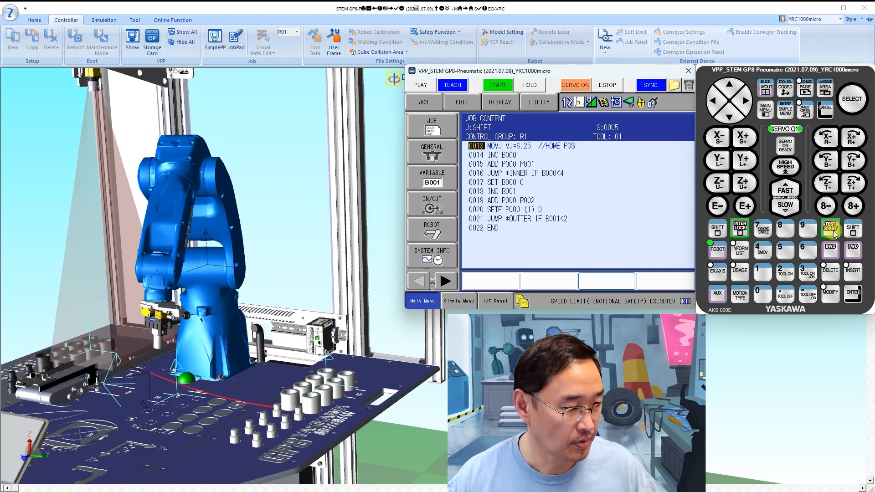
- Hold INTERLOCK and TEST START to run SHIFT through the nested loops
left_click(830, 229)
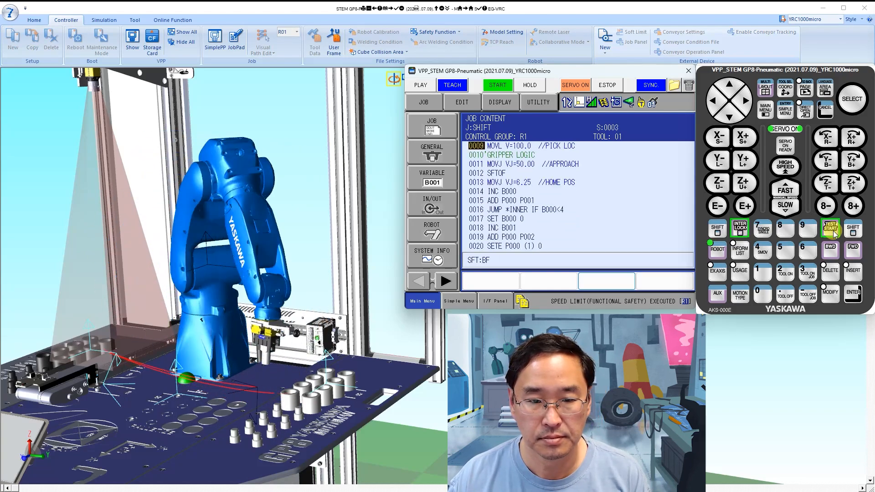
left_click(829, 228)
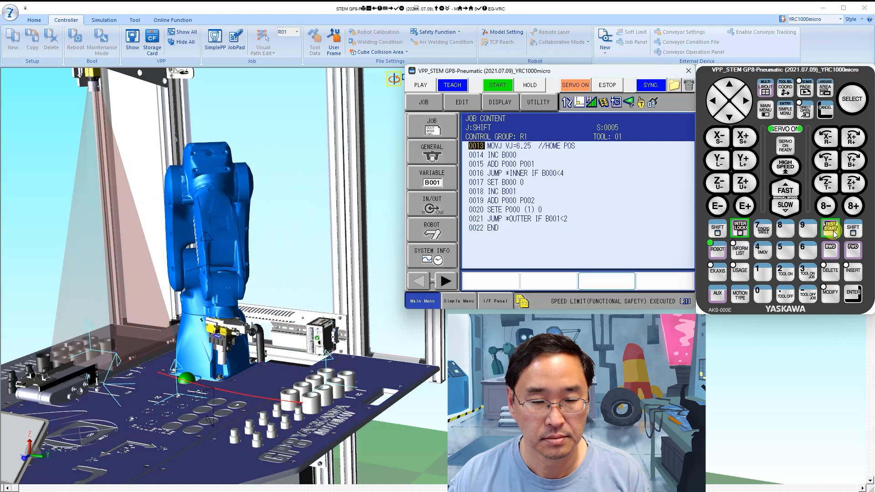